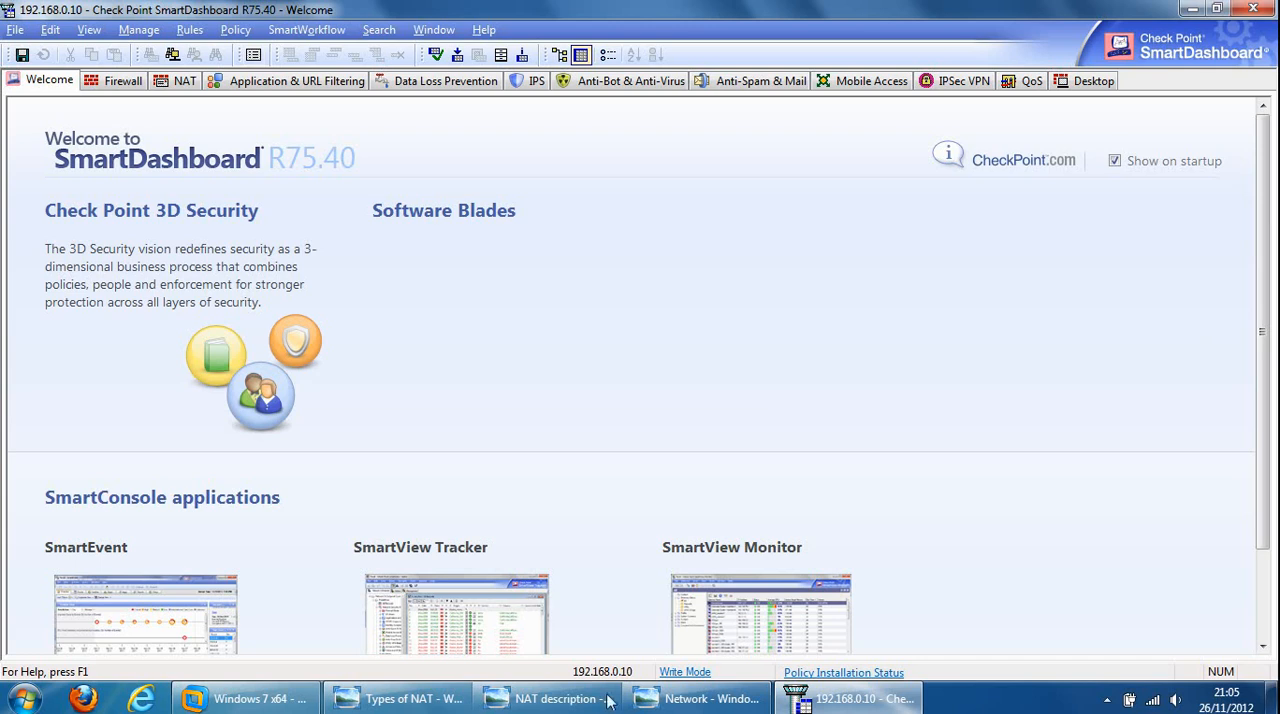
Show the 'Why we need NAT' slide in Photo Viewer from the taskbar.
click(552, 698)
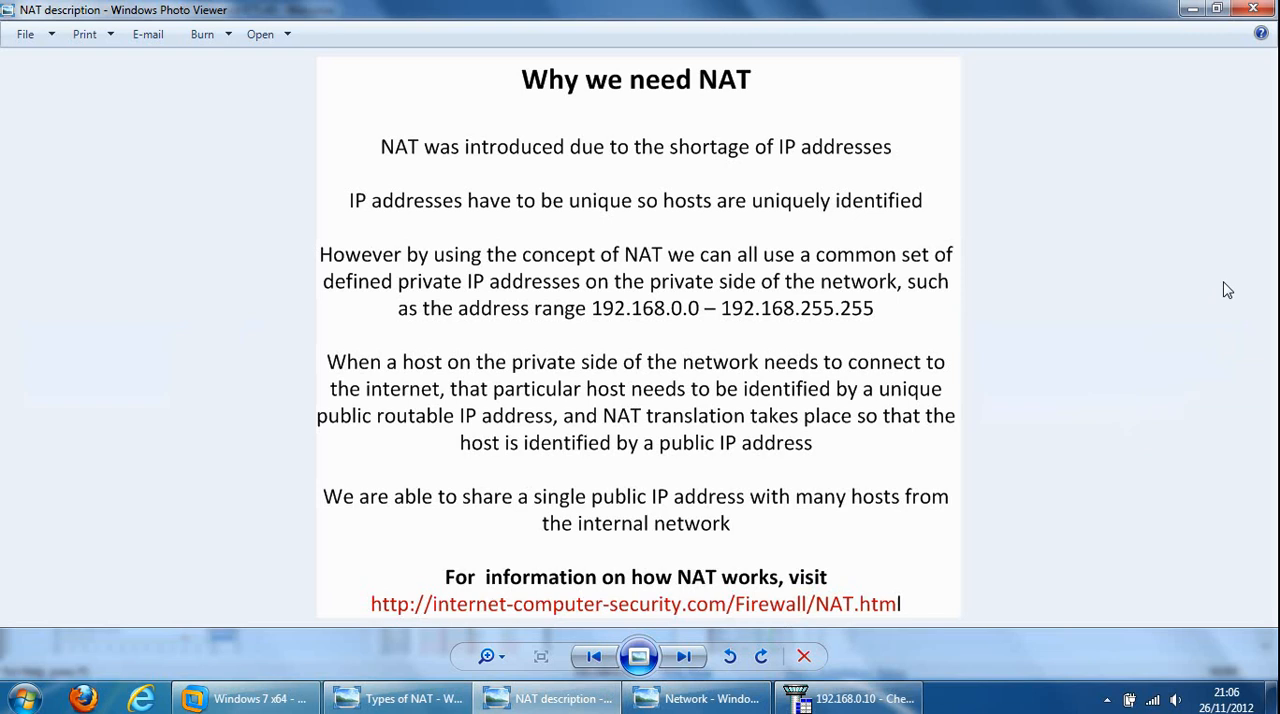
mouse_move(356, 604)
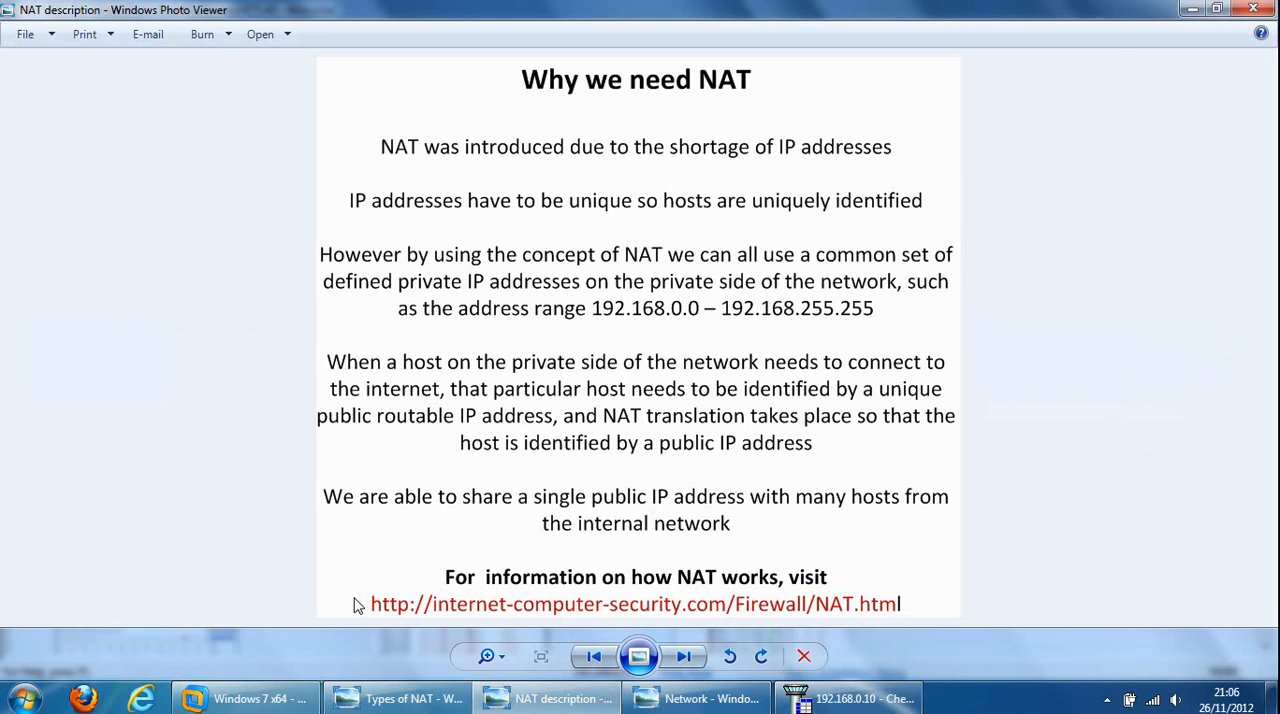
mouse_move(892, 624)
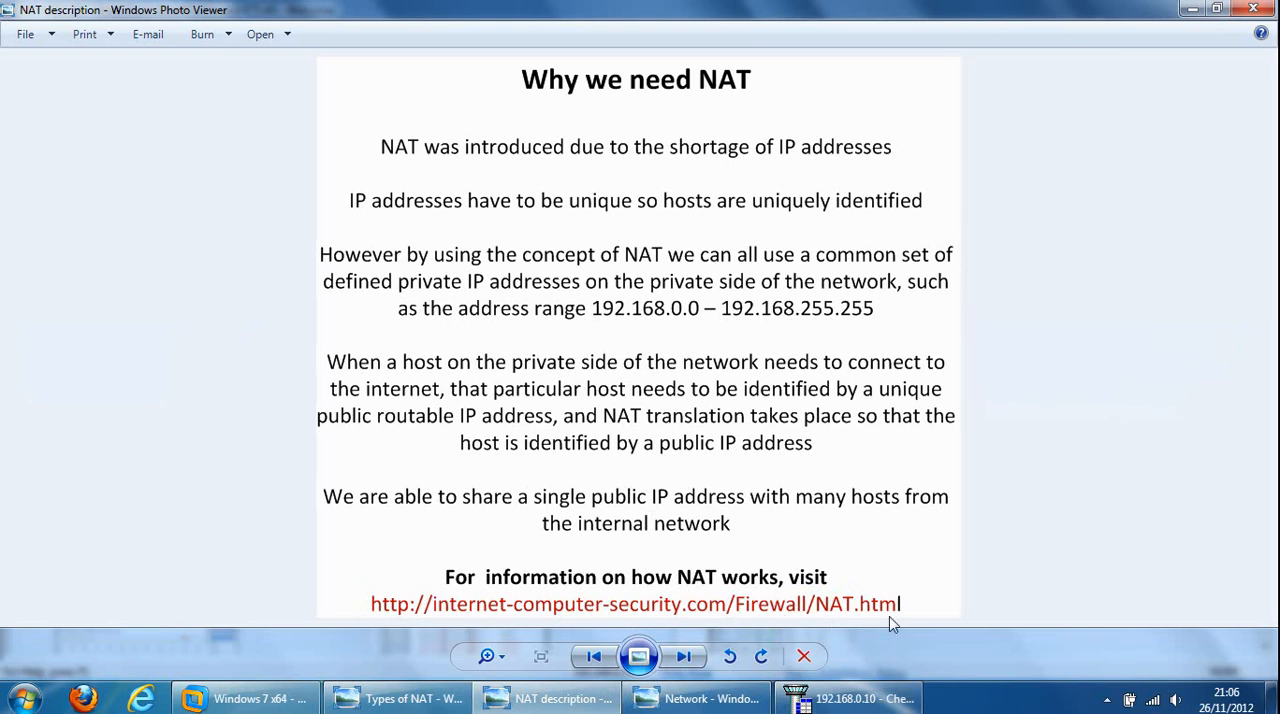
mouse_move(1234, 228)
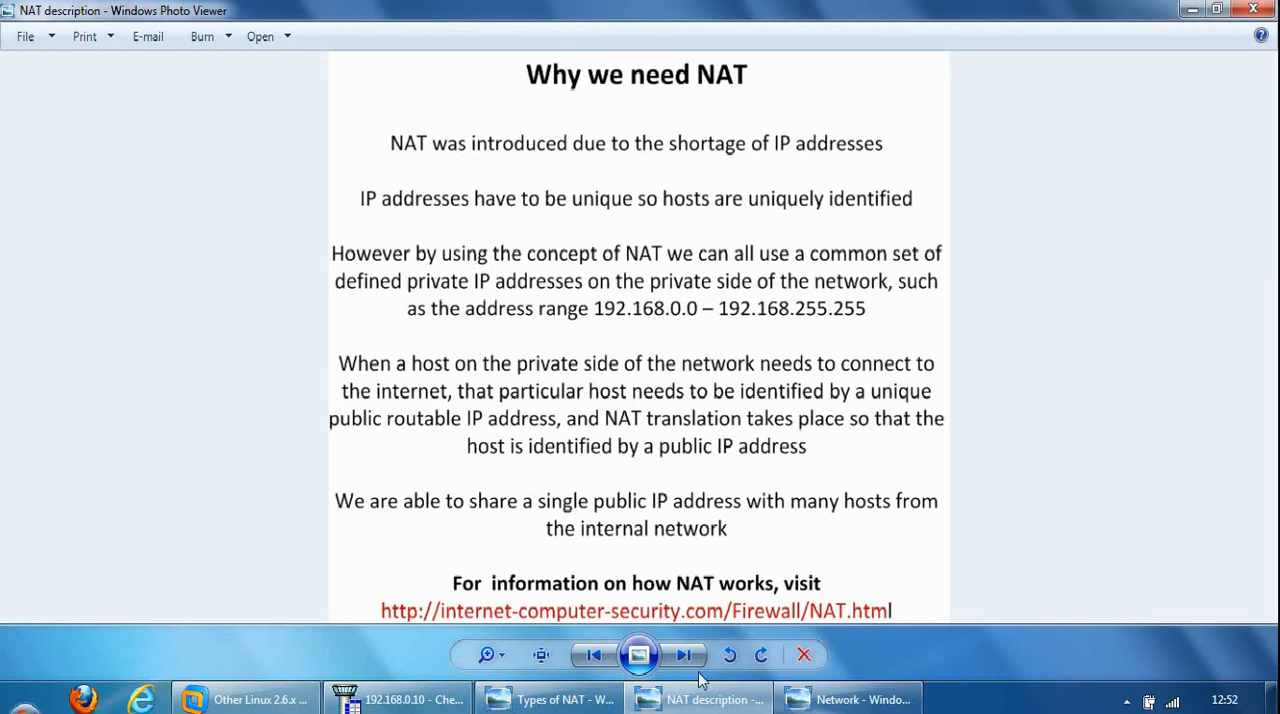
Show the 'Three type of NAT rules in Check Point' slide (Static, Dynamic, Manual).
click(548, 698)
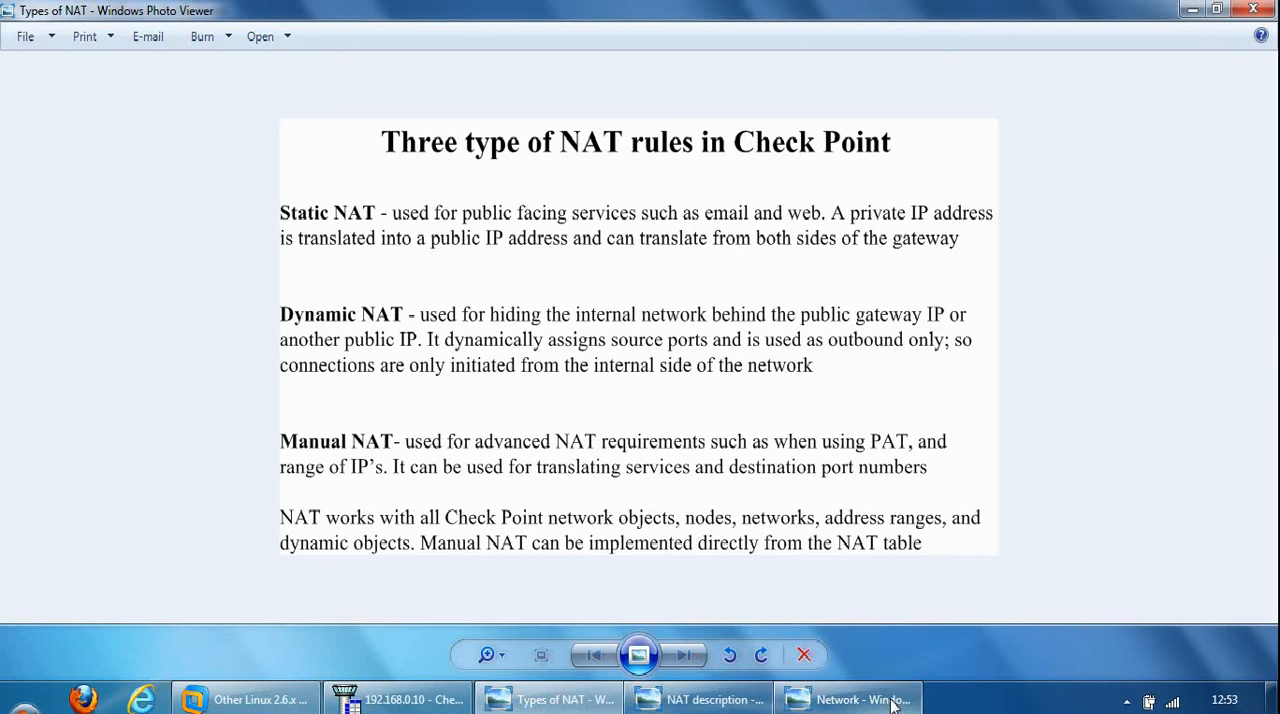
Show the network diagram with Internet, firewall, DMZ servers and internal hosts.
click(844, 700)
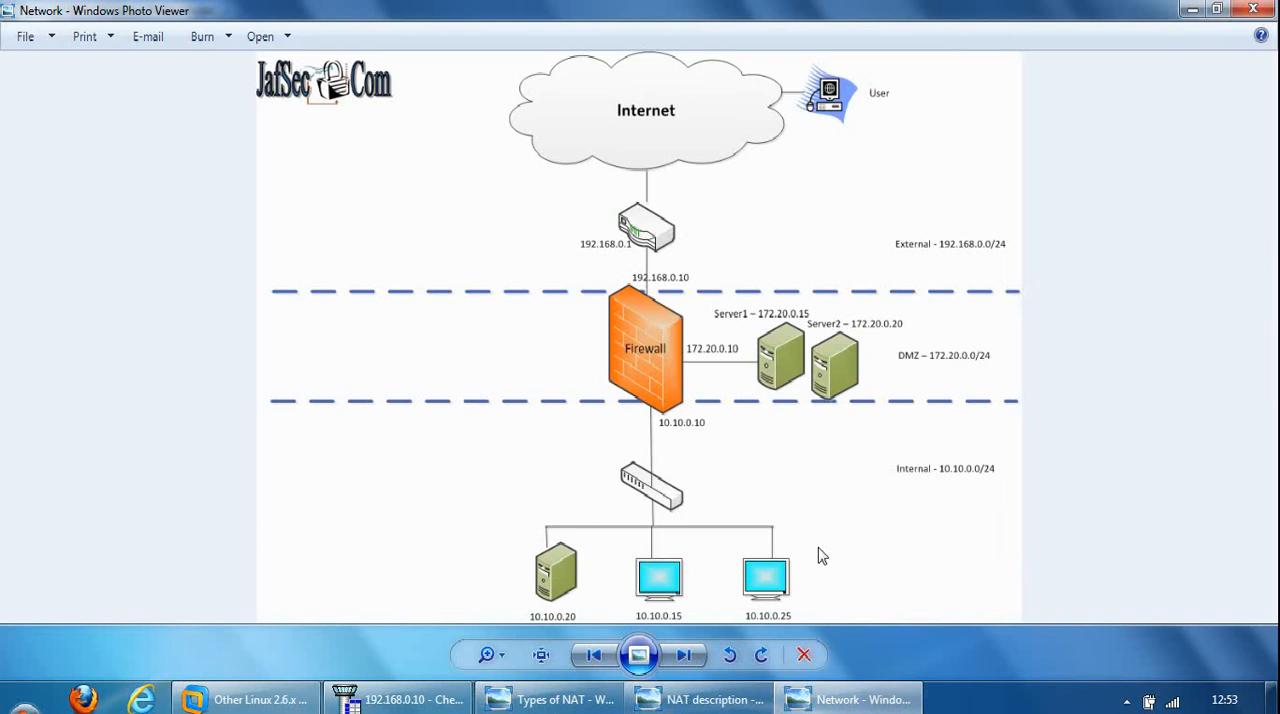
mouse_move(688, 302)
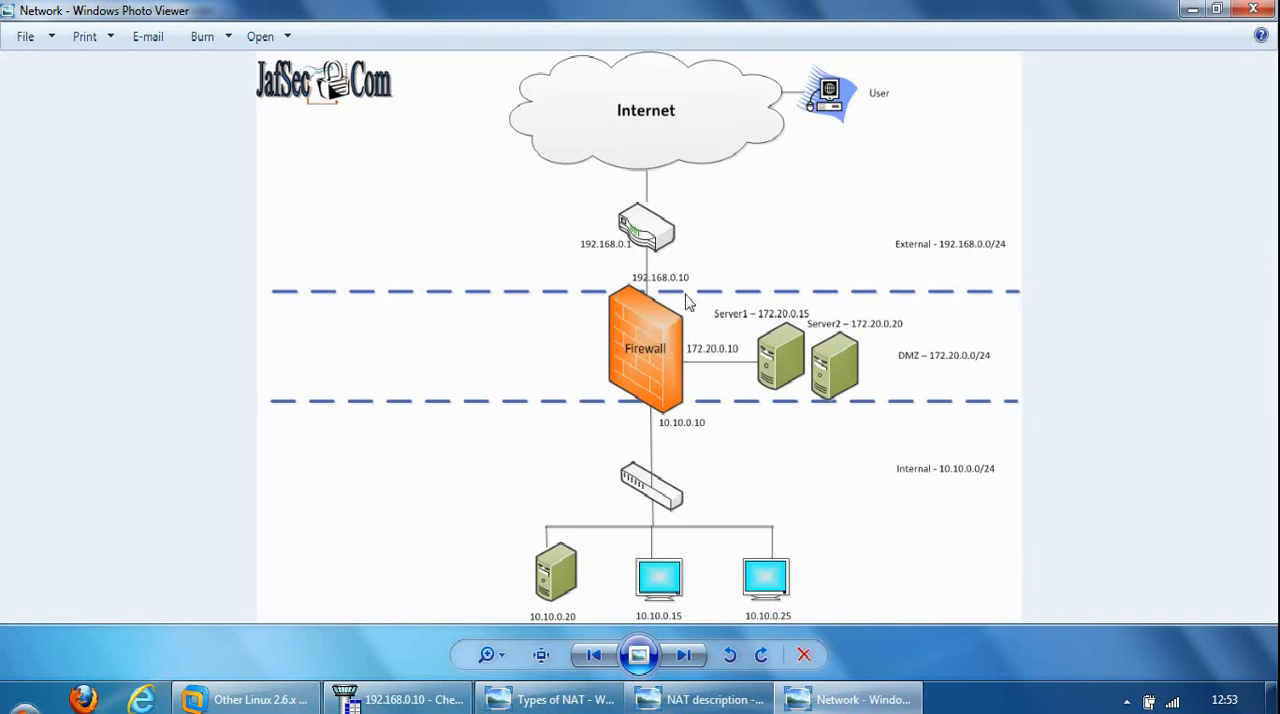
mouse_move(786, 372)
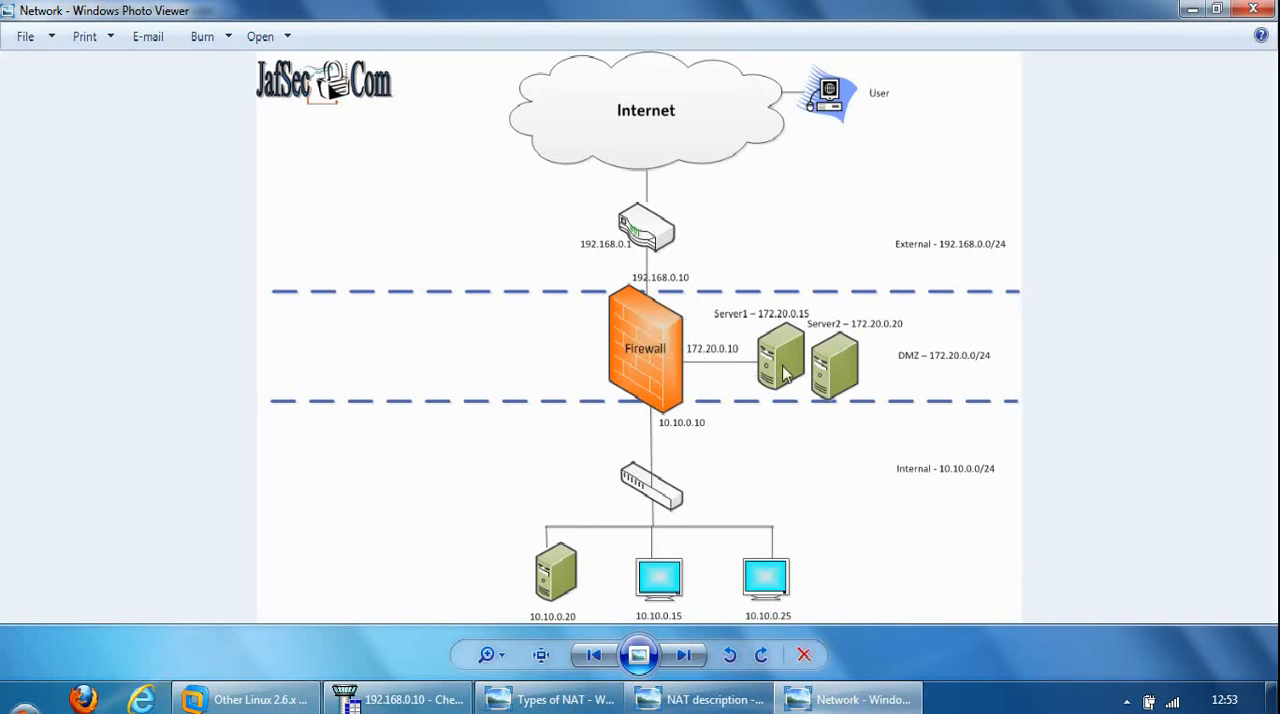
mouse_move(518, 144)
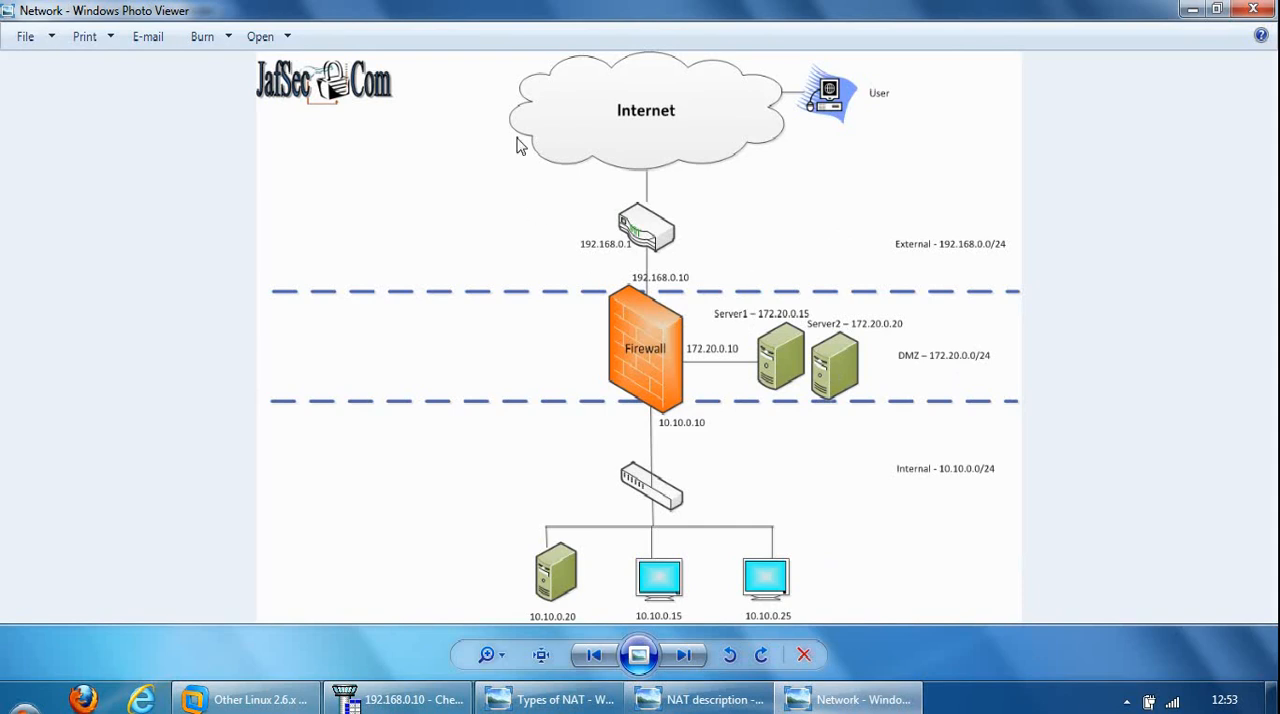
mouse_move(816, 78)
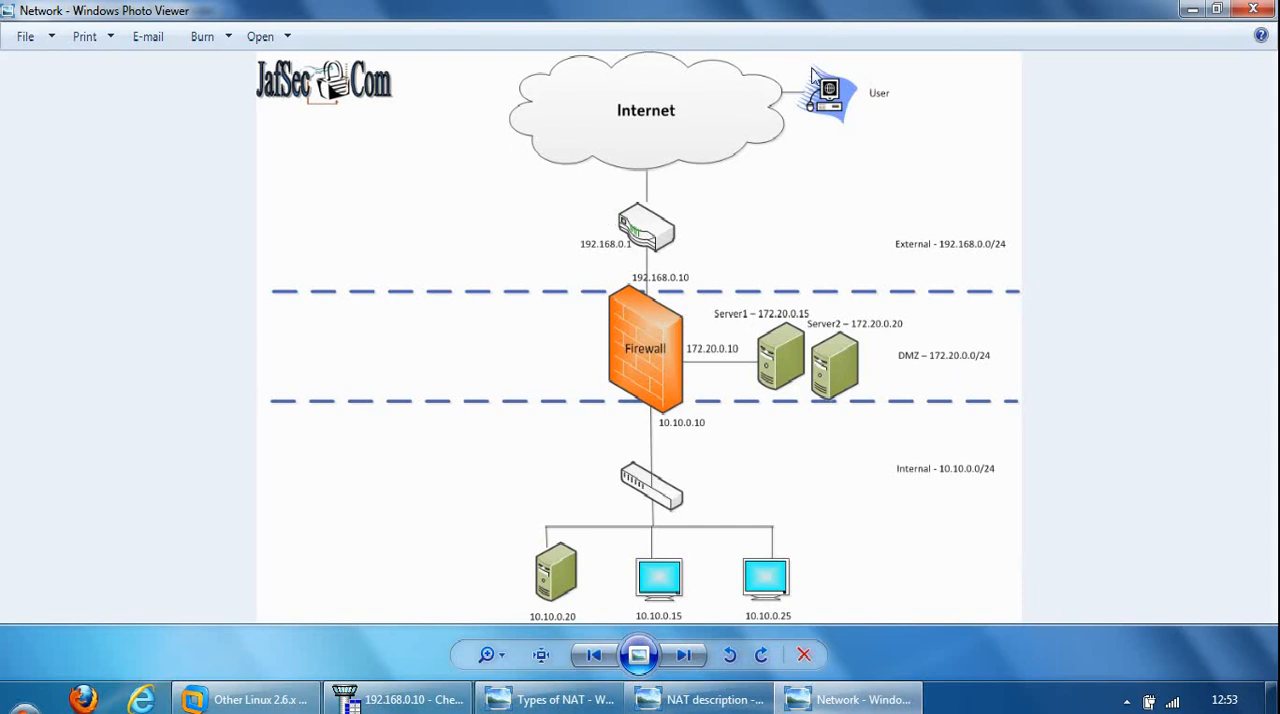
mouse_move(964, 128)
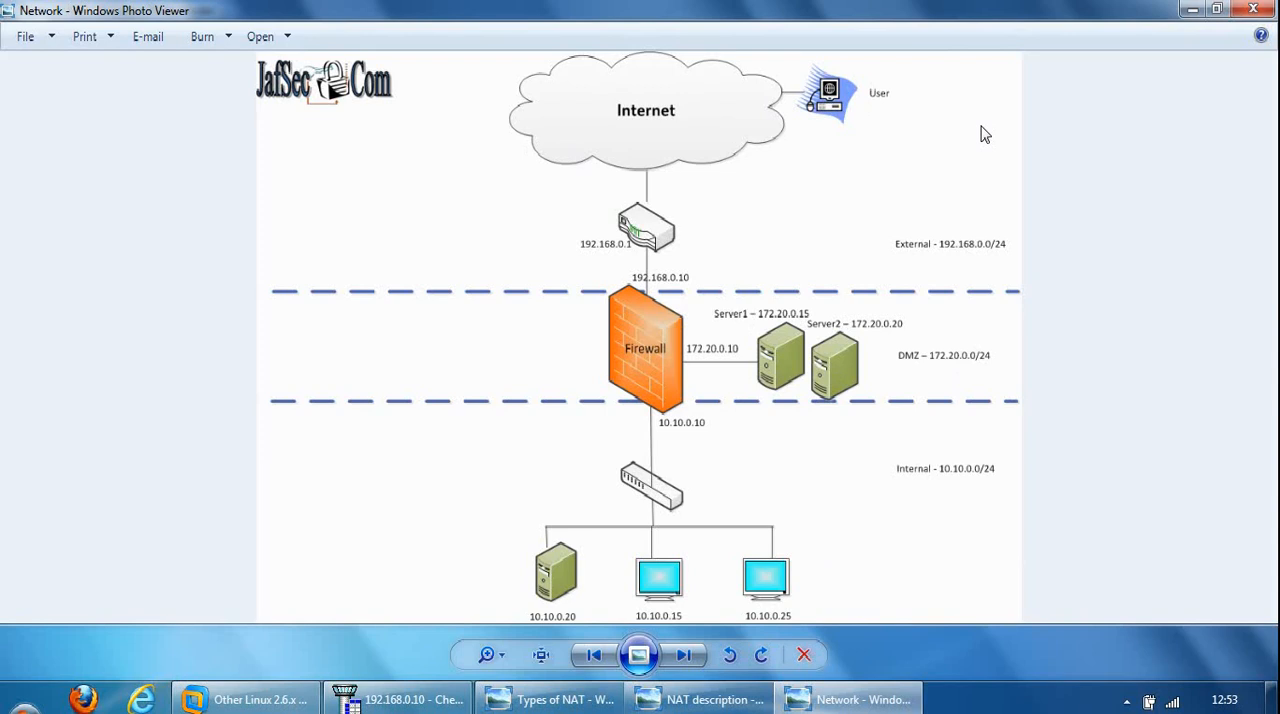
mouse_move(856, 120)
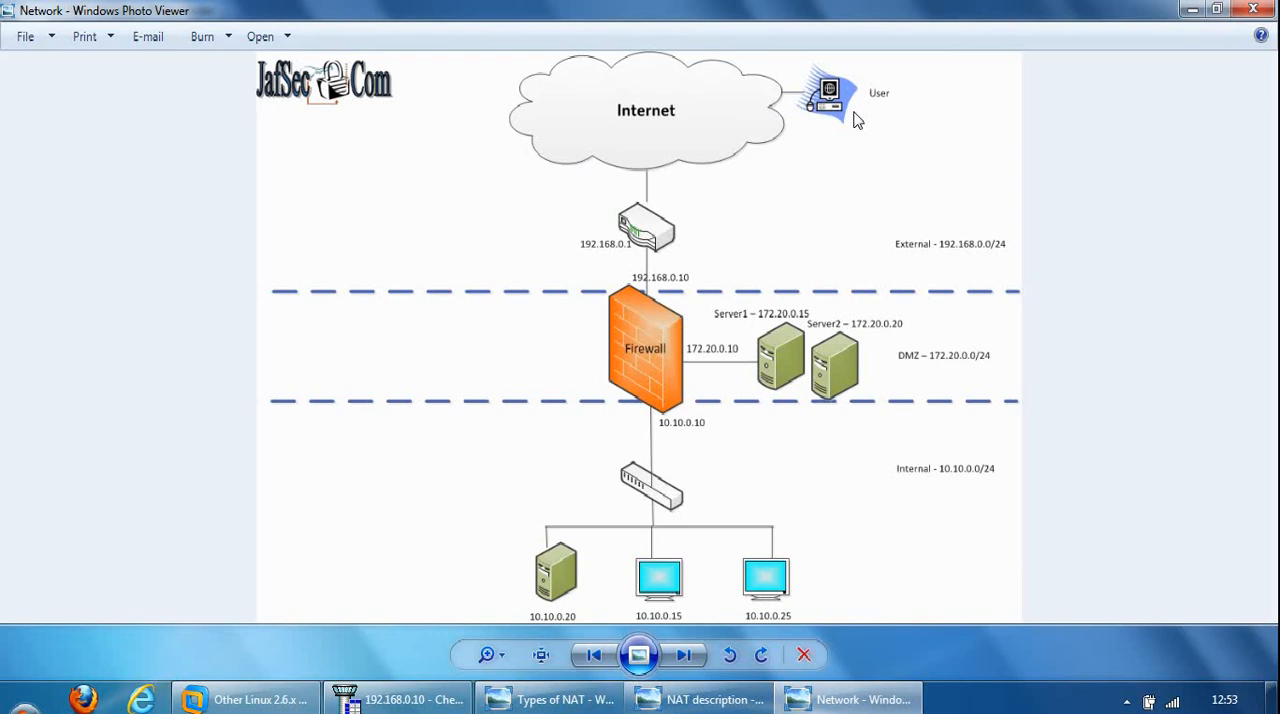
mouse_move(640, 292)
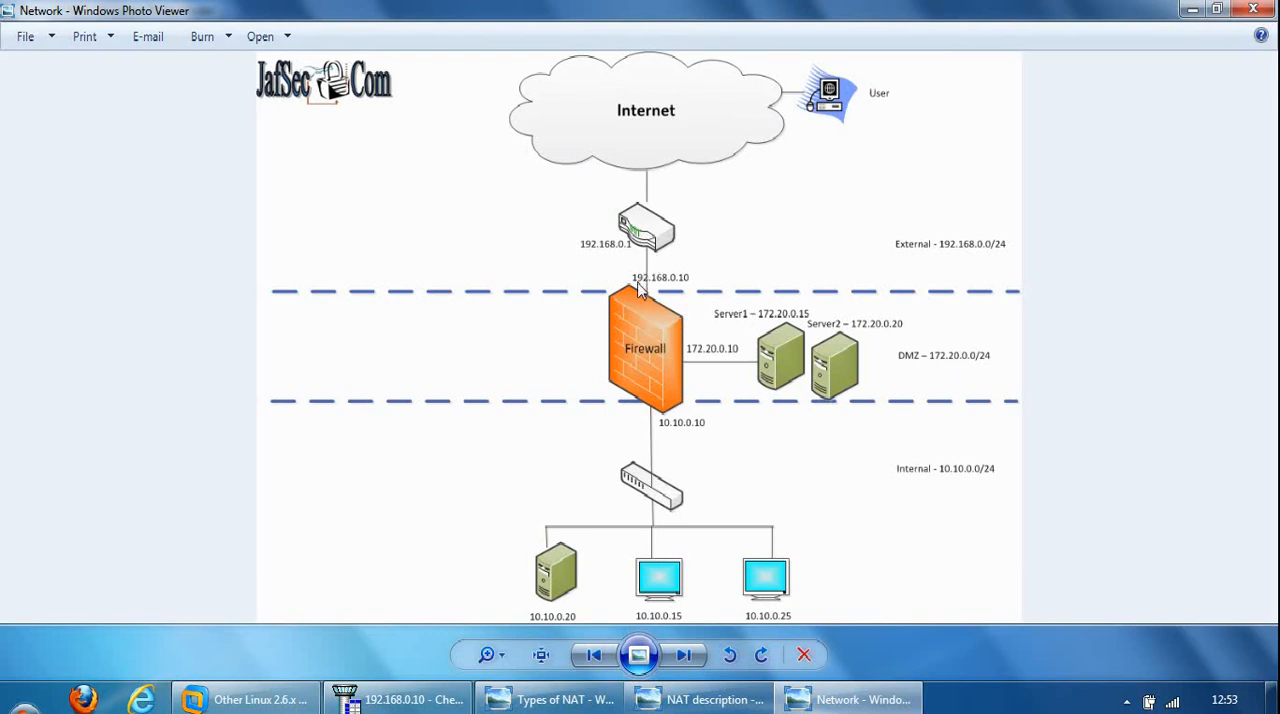
mouse_move(688, 292)
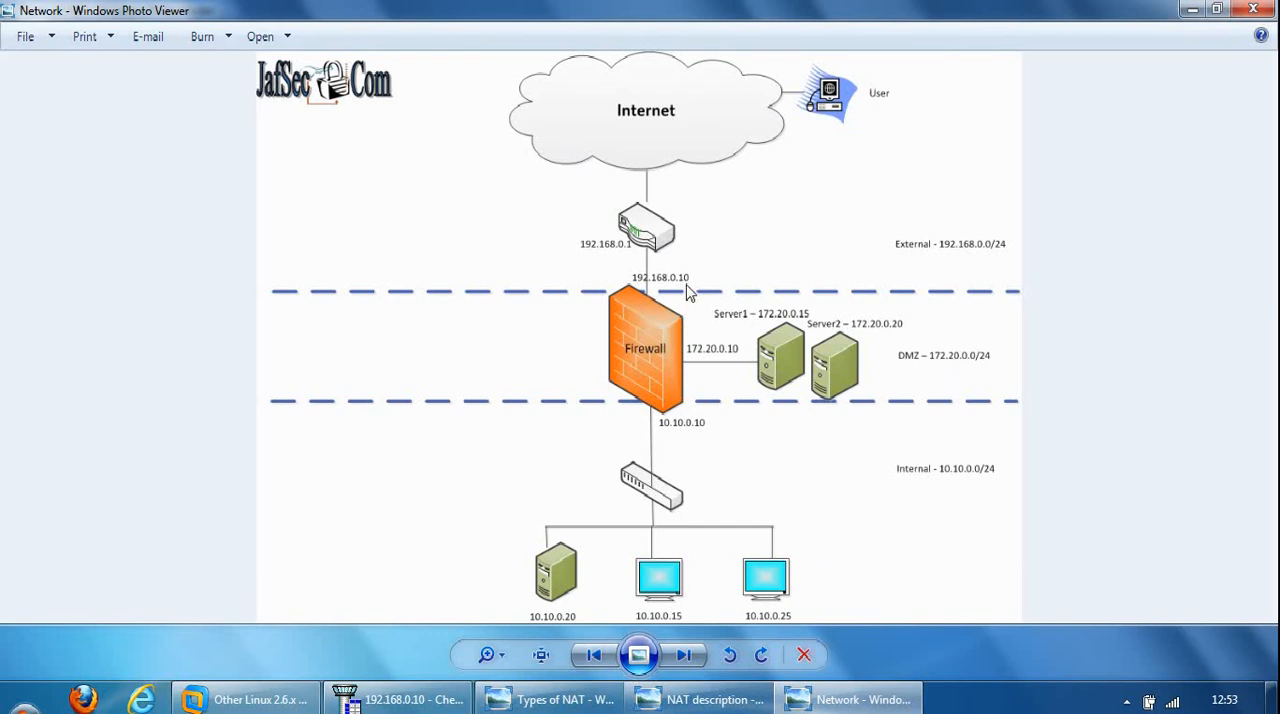
mouse_move(636, 348)
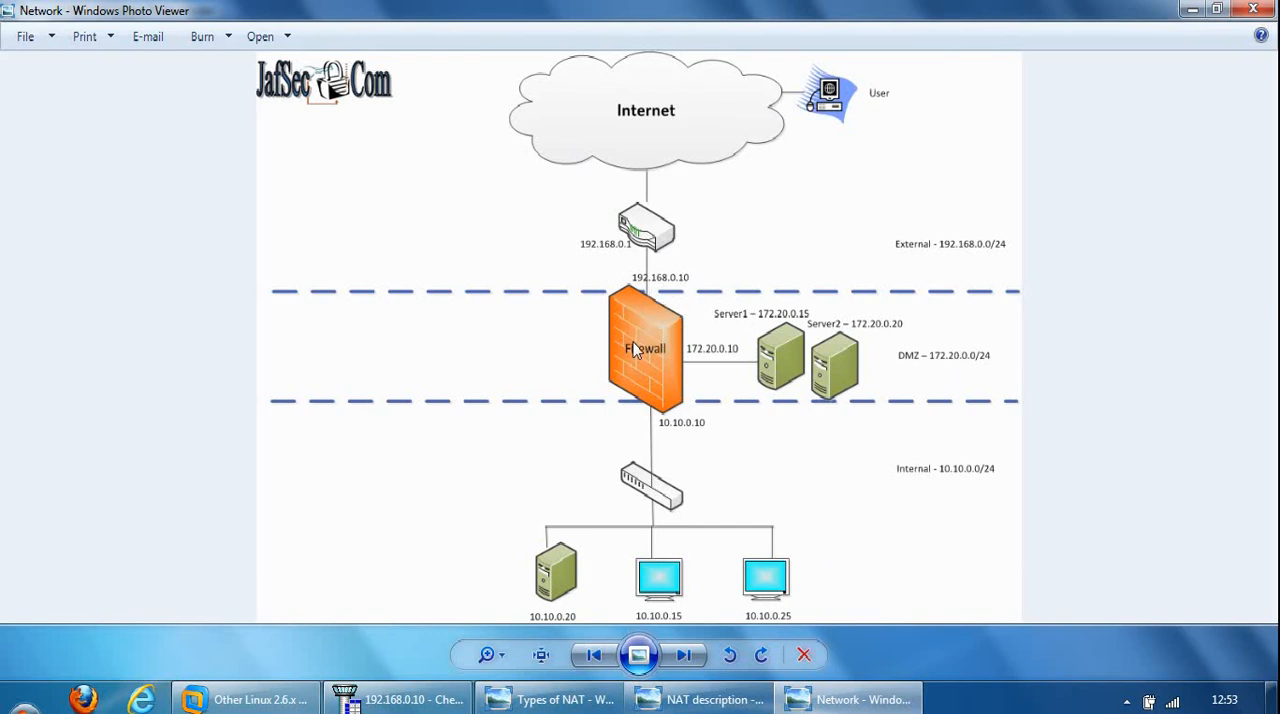
mouse_move(696, 344)
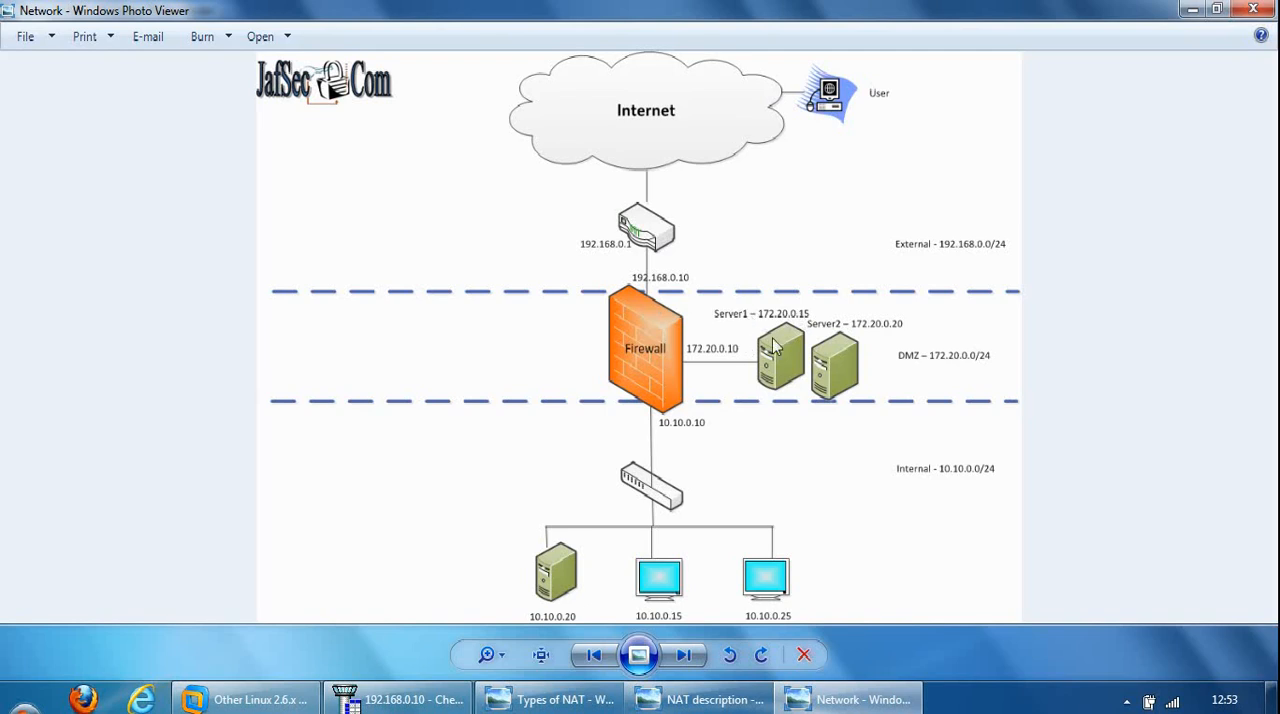
mouse_move(778, 348)
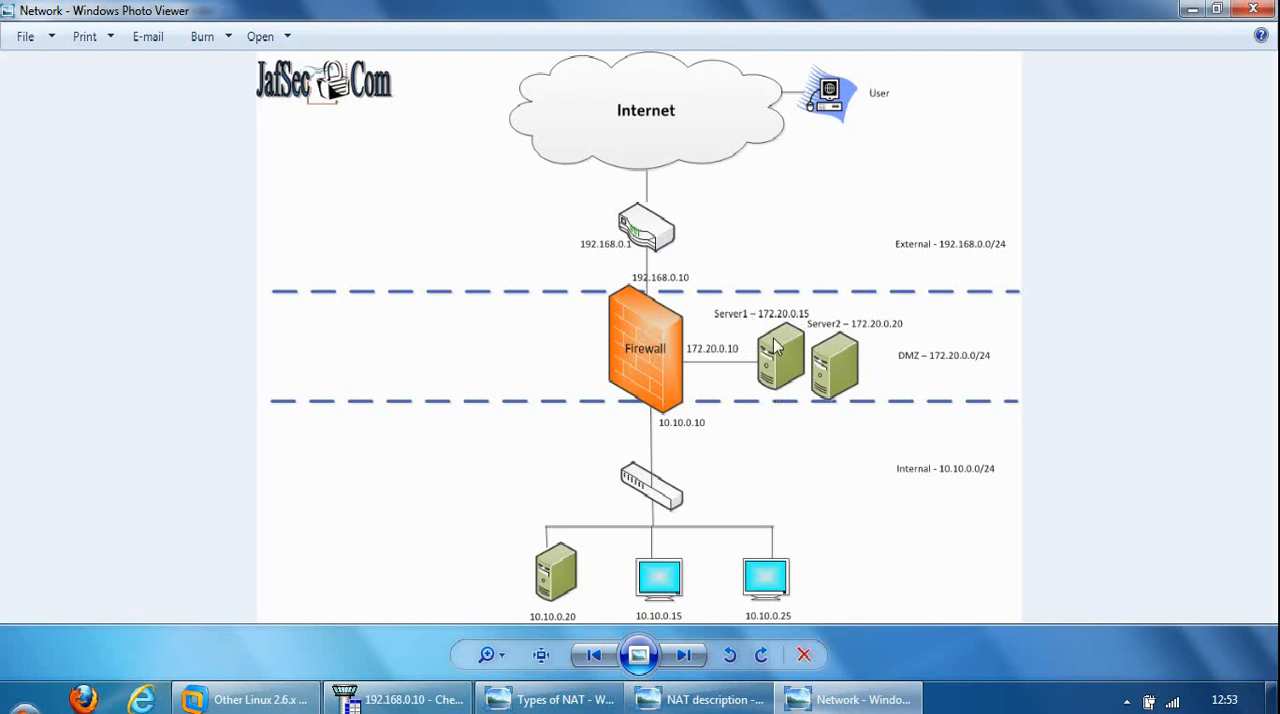
Switch back to the 'Why we need NAT' slide, then return to the network diagram.
click(700, 698)
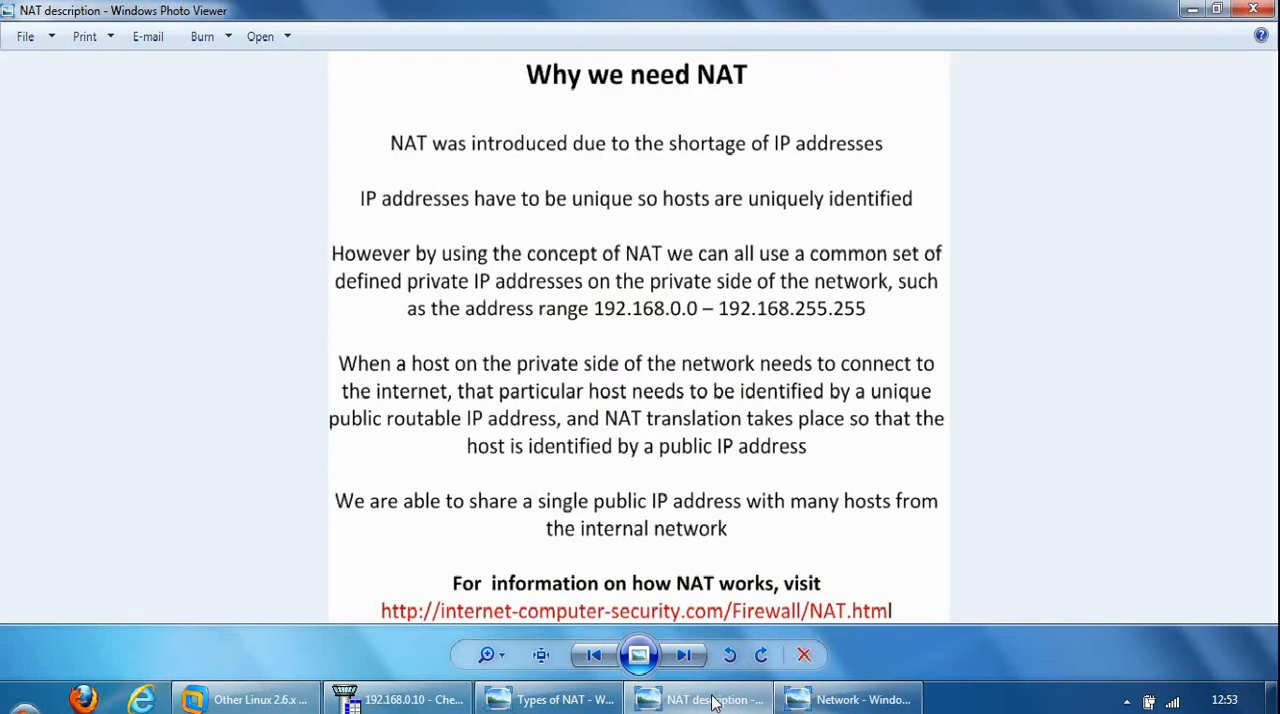
click(550, 698)
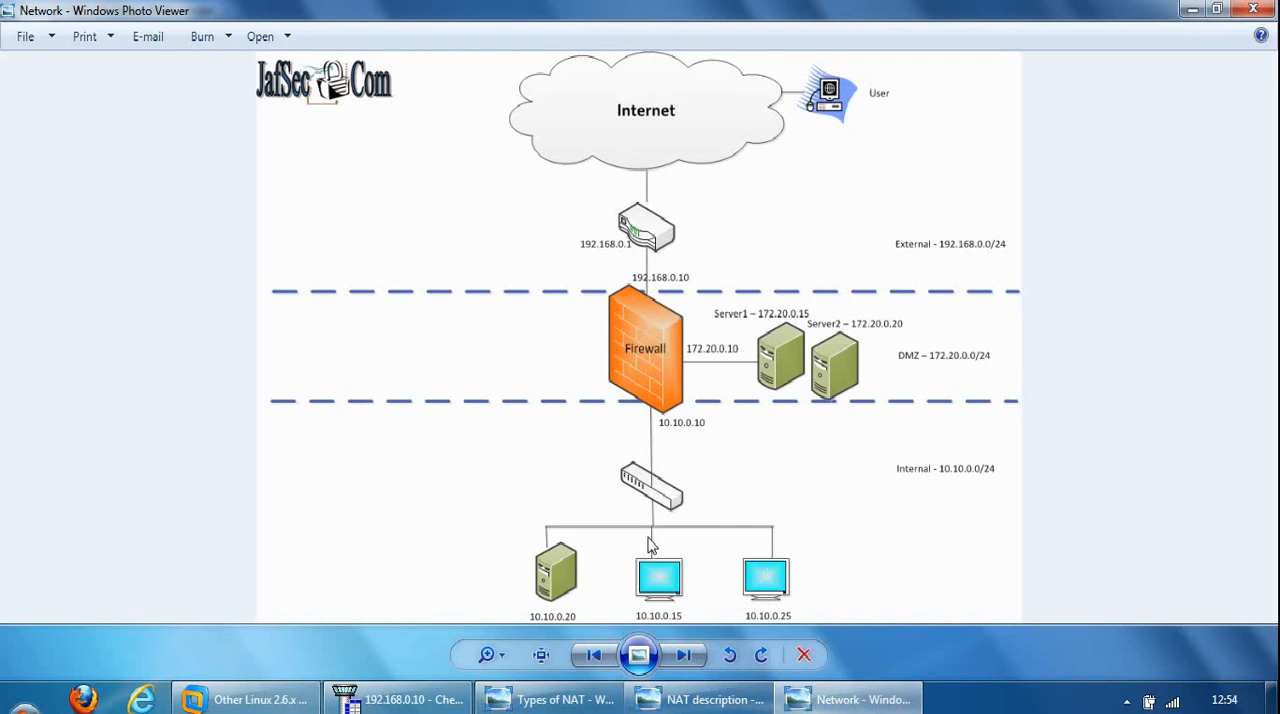
mouse_move(516, 572)
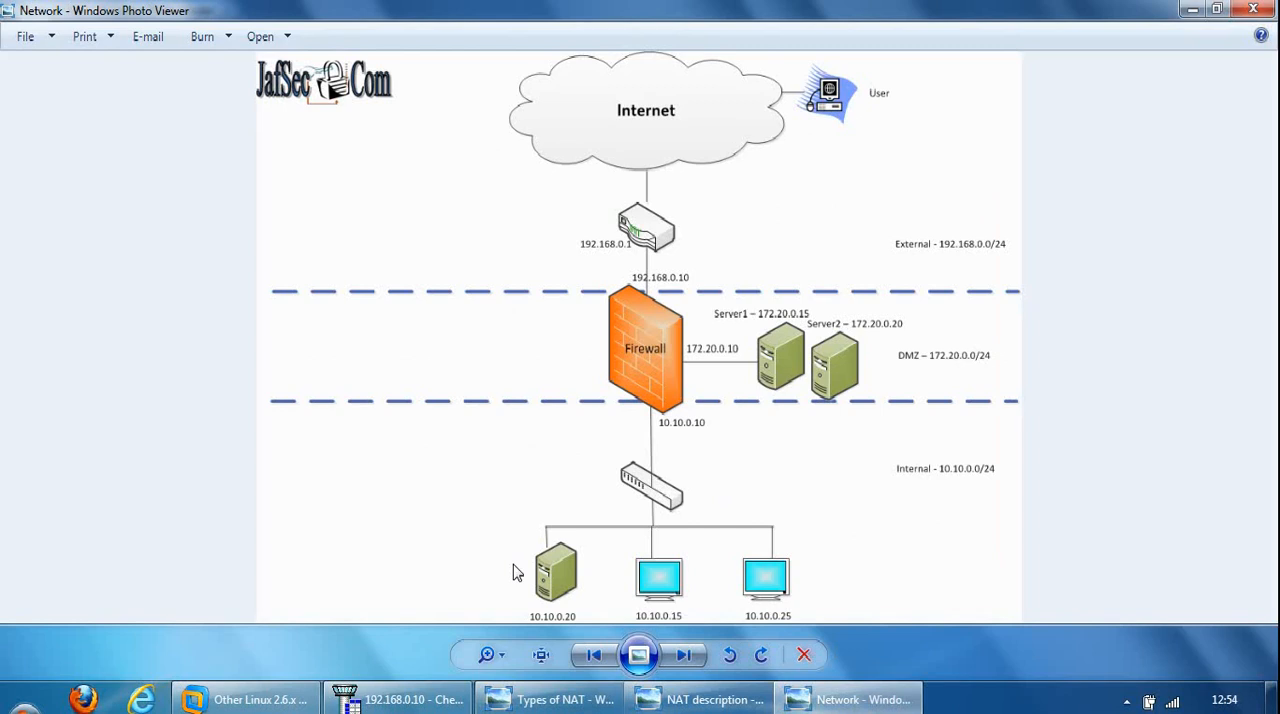
mouse_move(504, 512)
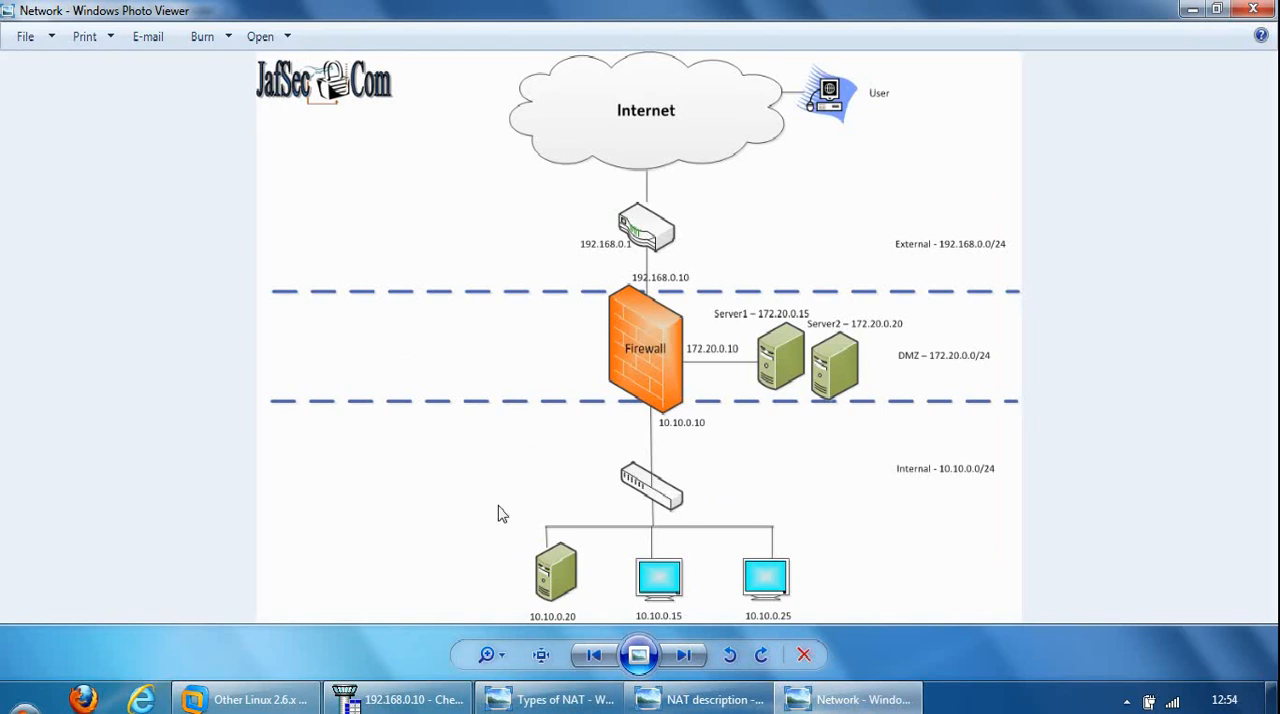
mouse_move(614, 220)
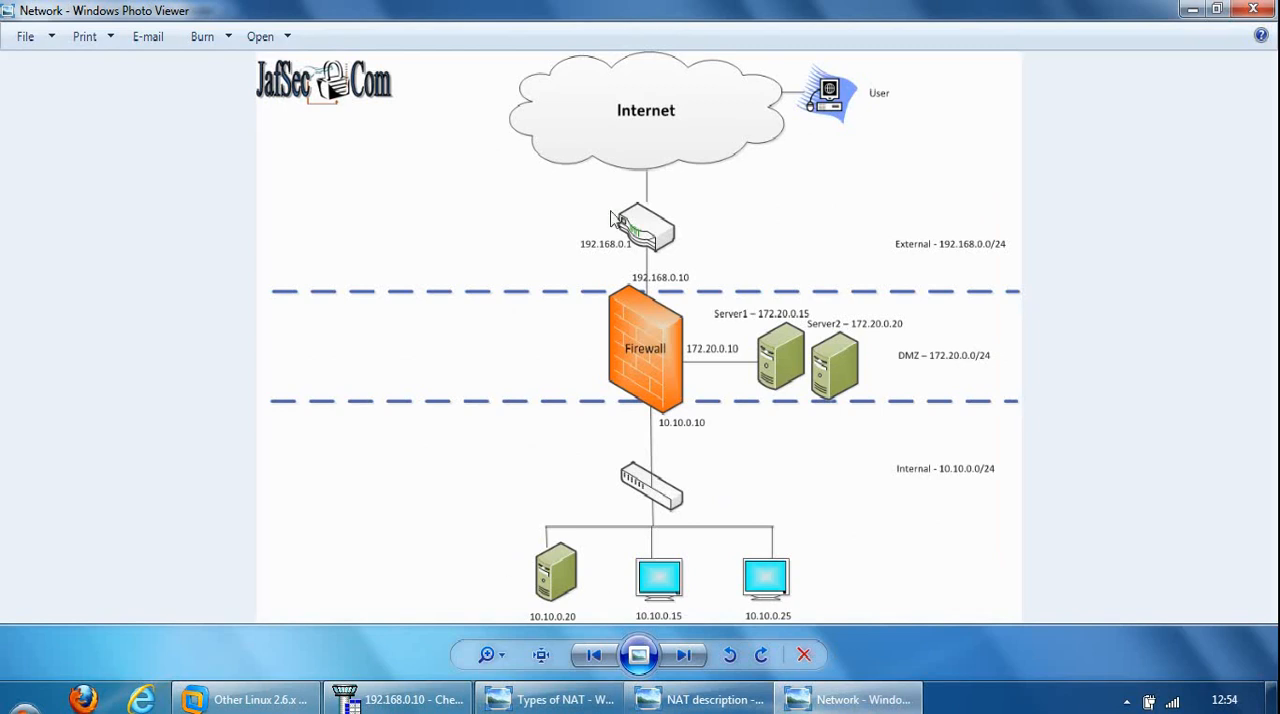
mouse_move(664, 296)
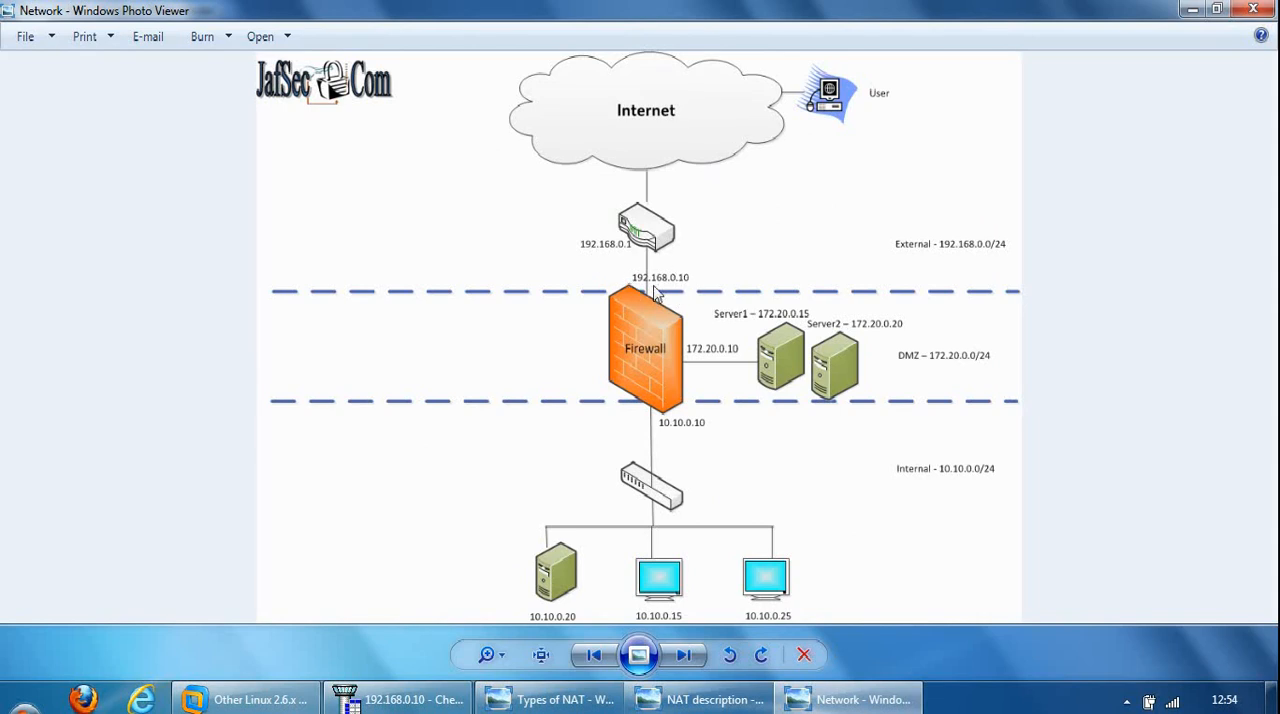
mouse_move(620, 328)
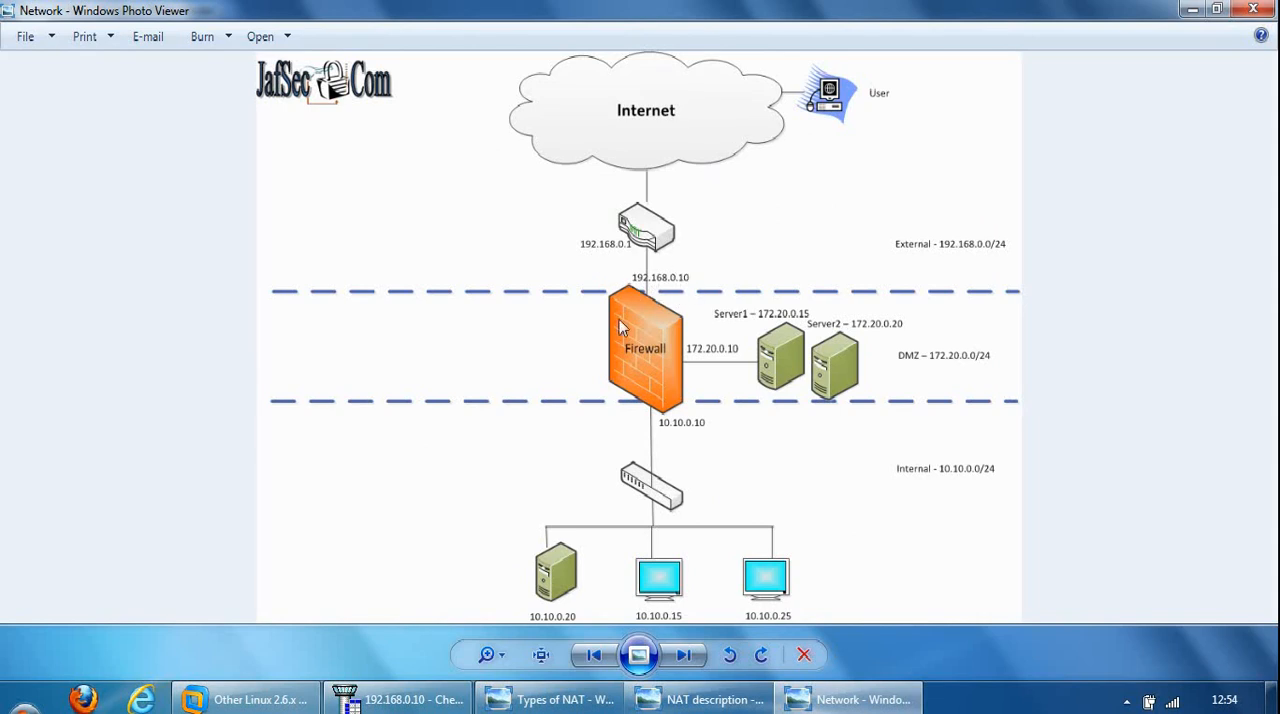
mouse_move(700, 302)
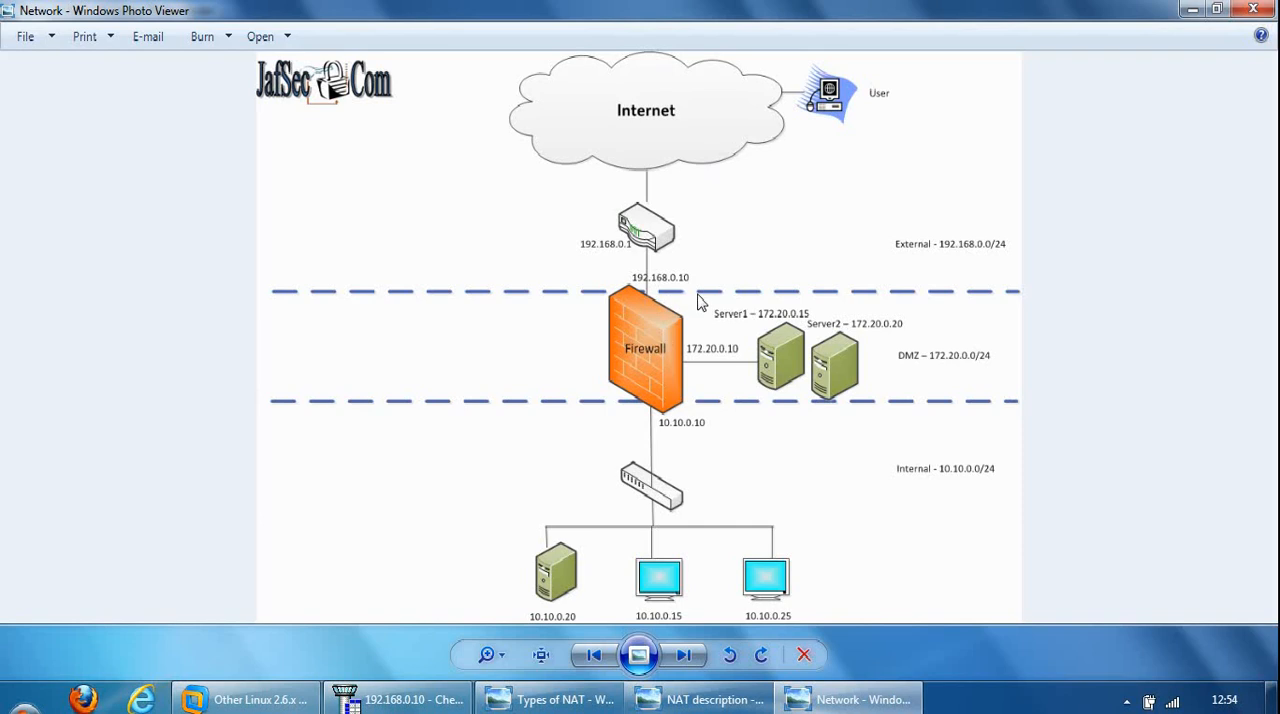
mouse_move(656, 340)
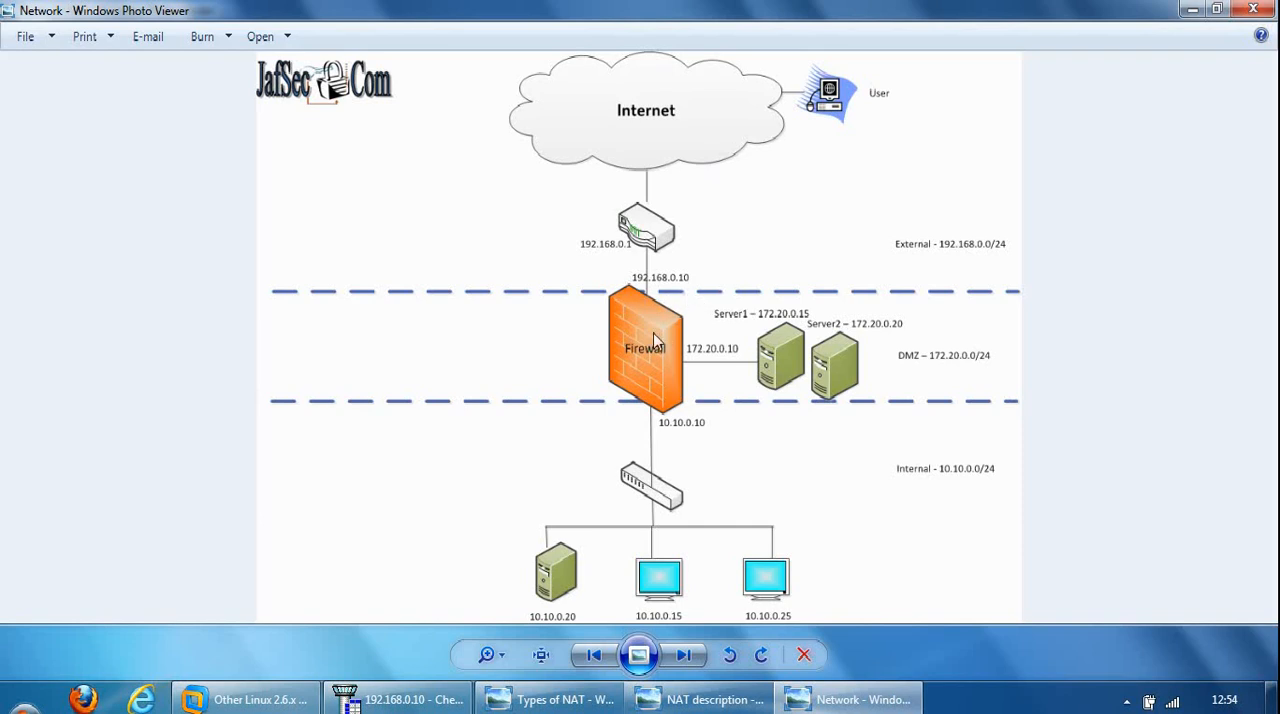
mouse_move(648, 304)
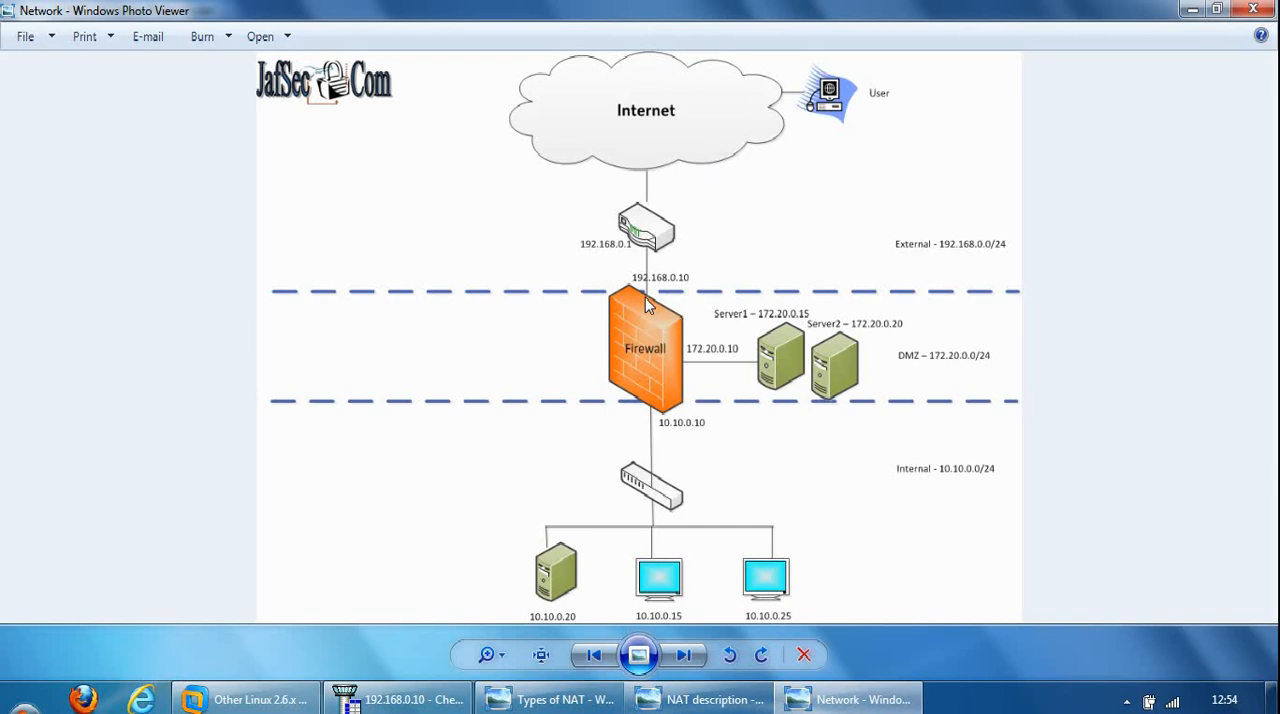
mouse_move(560, 616)
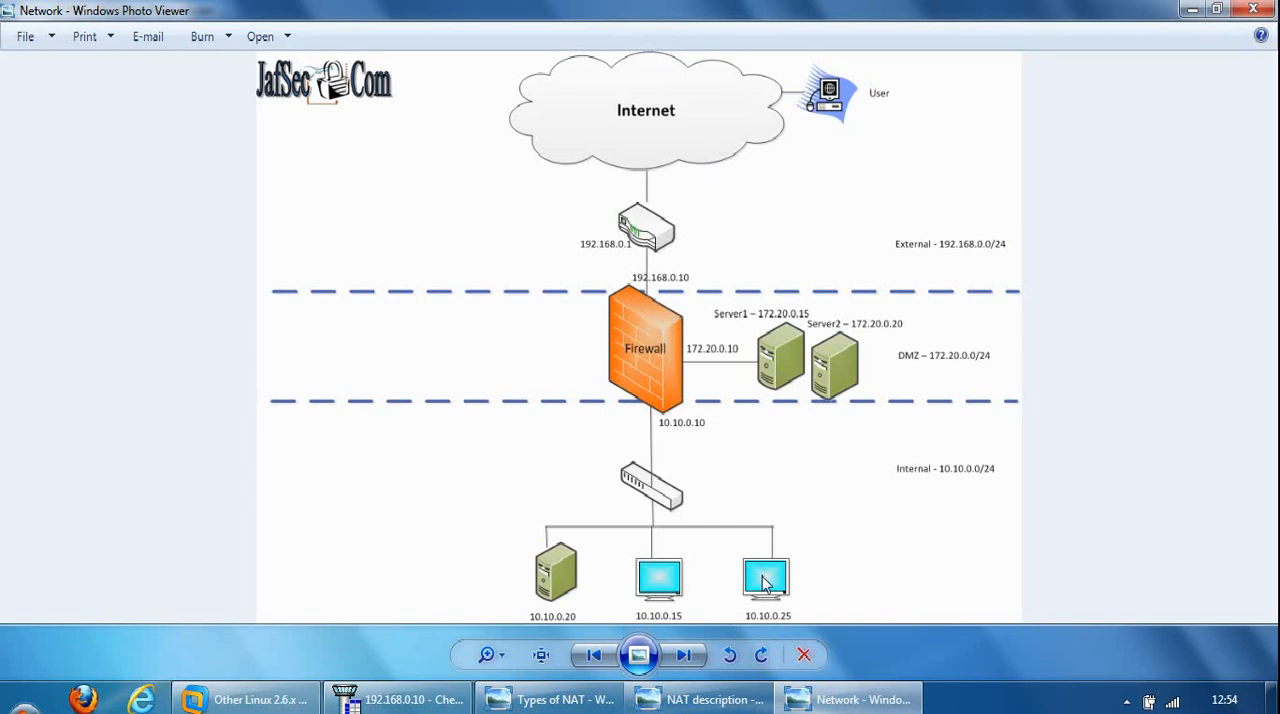
mouse_move(642, 288)
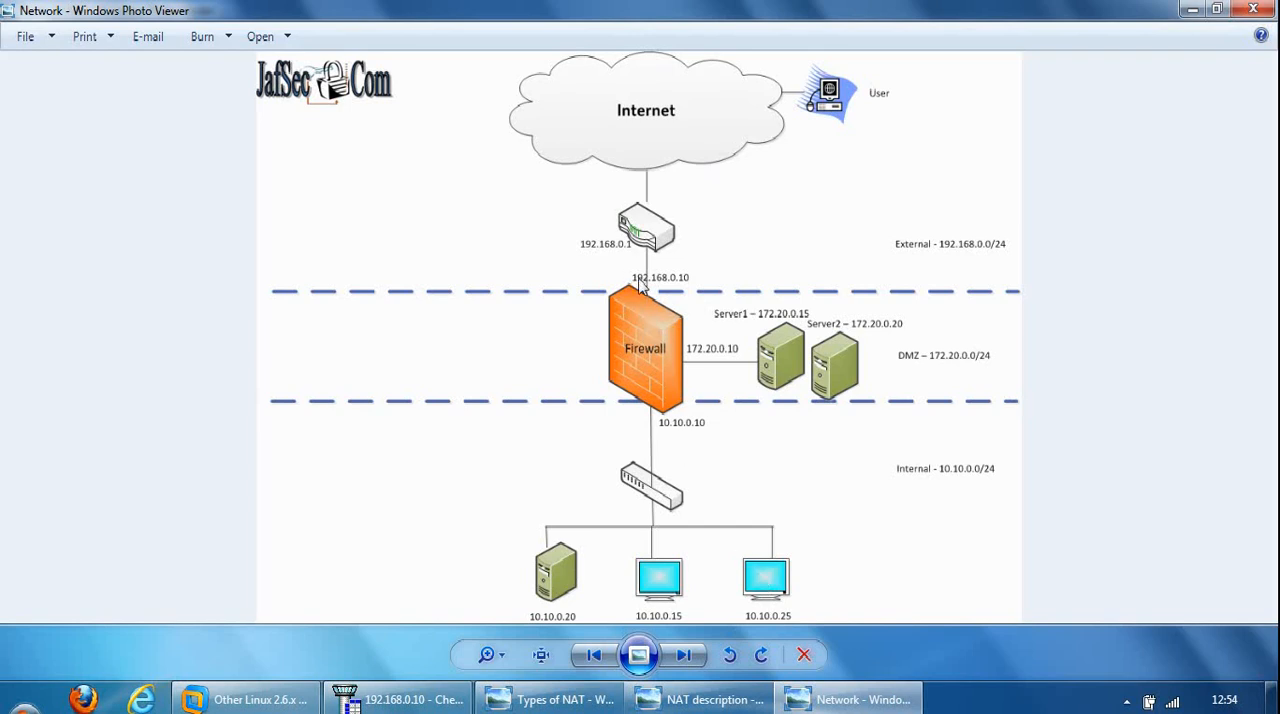
mouse_move(702, 296)
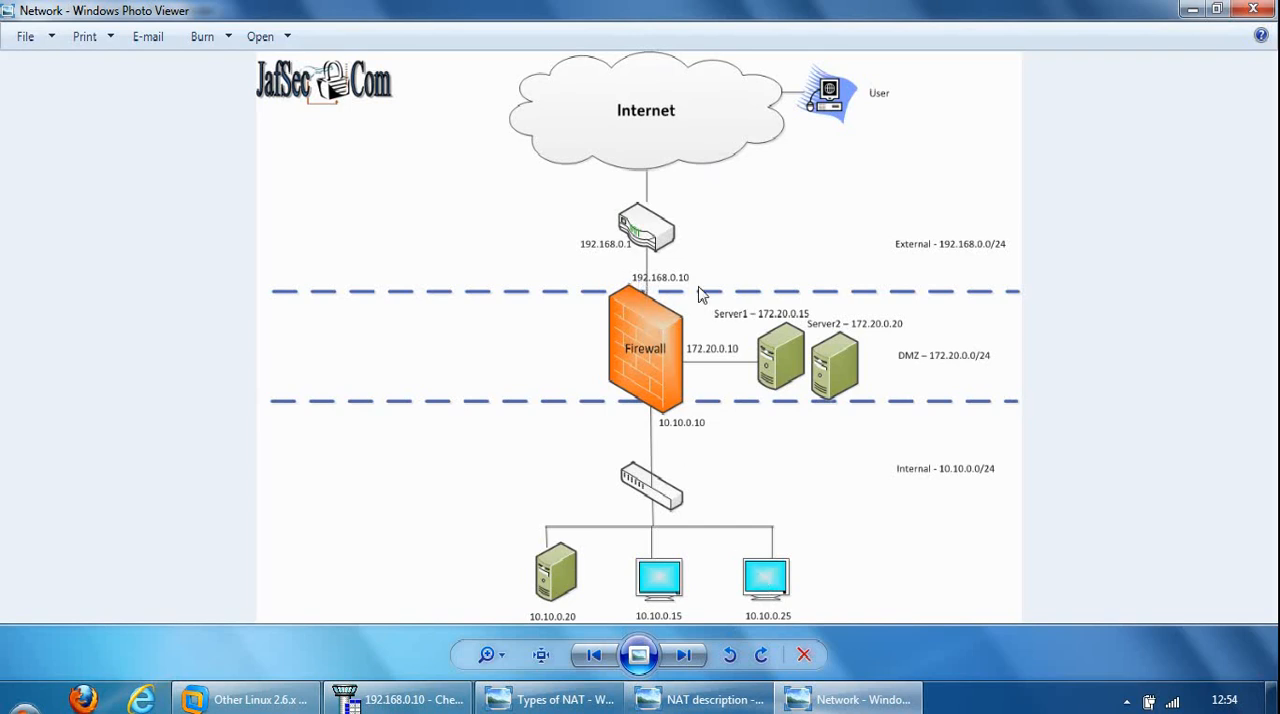
mouse_move(624, 298)
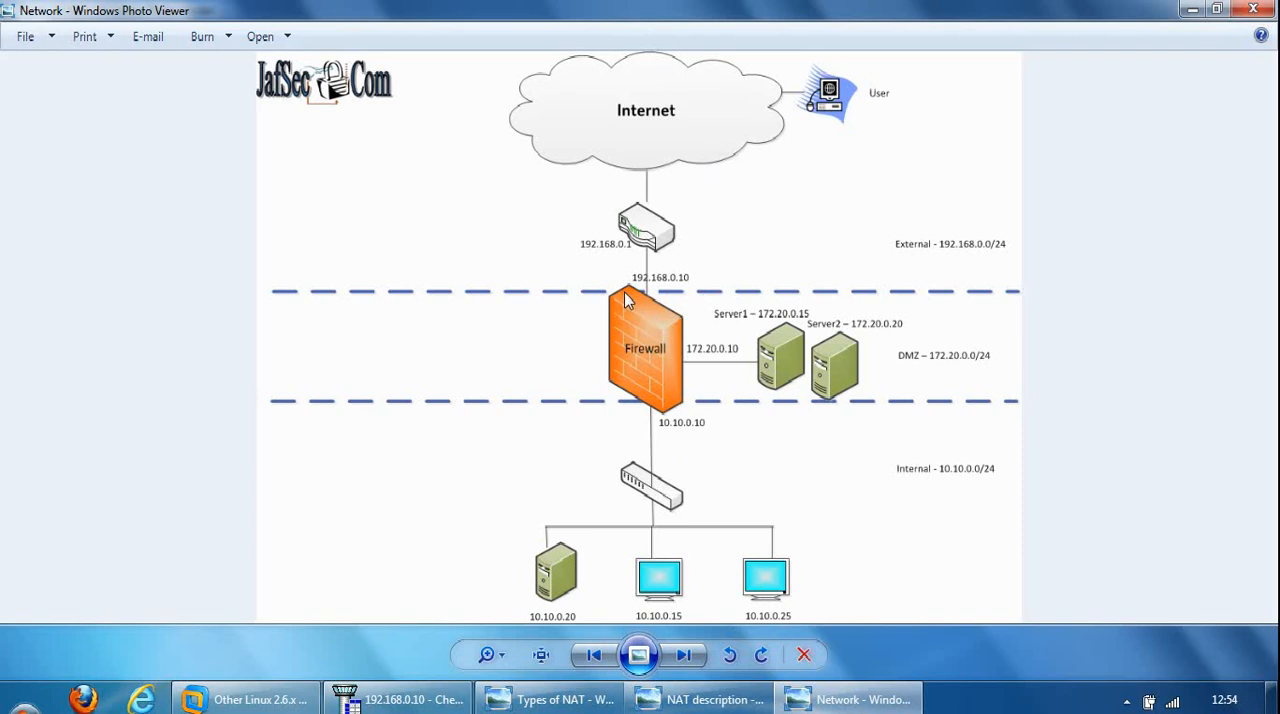
mouse_move(850, 556)
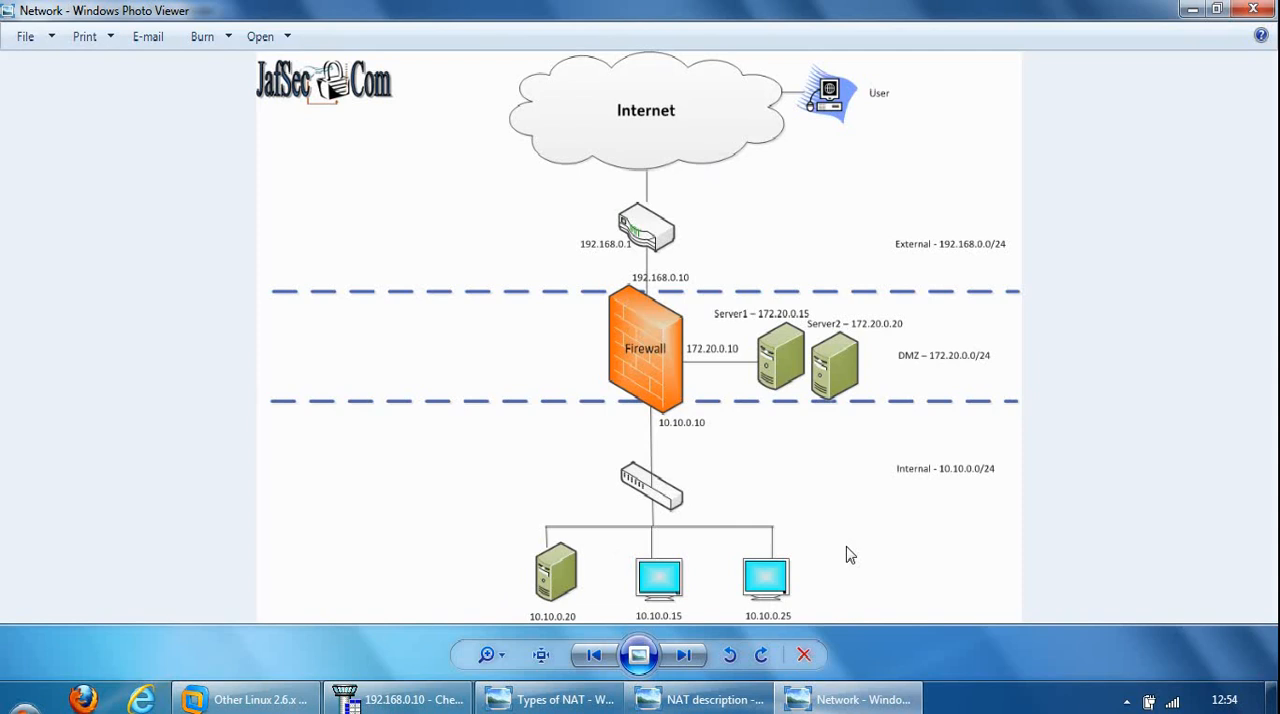
mouse_move(544, 524)
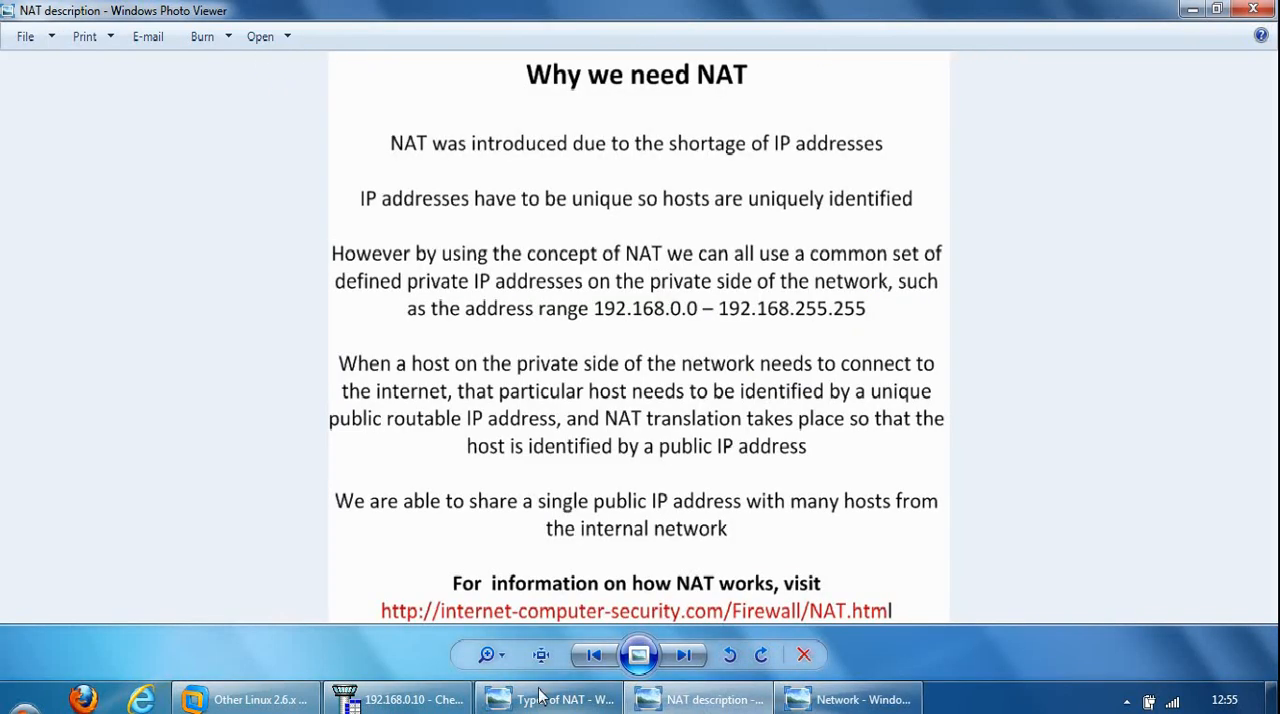
Show the 'Three type of NAT rules in Check Point' slide in place of the network diagram.
click(550, 698)
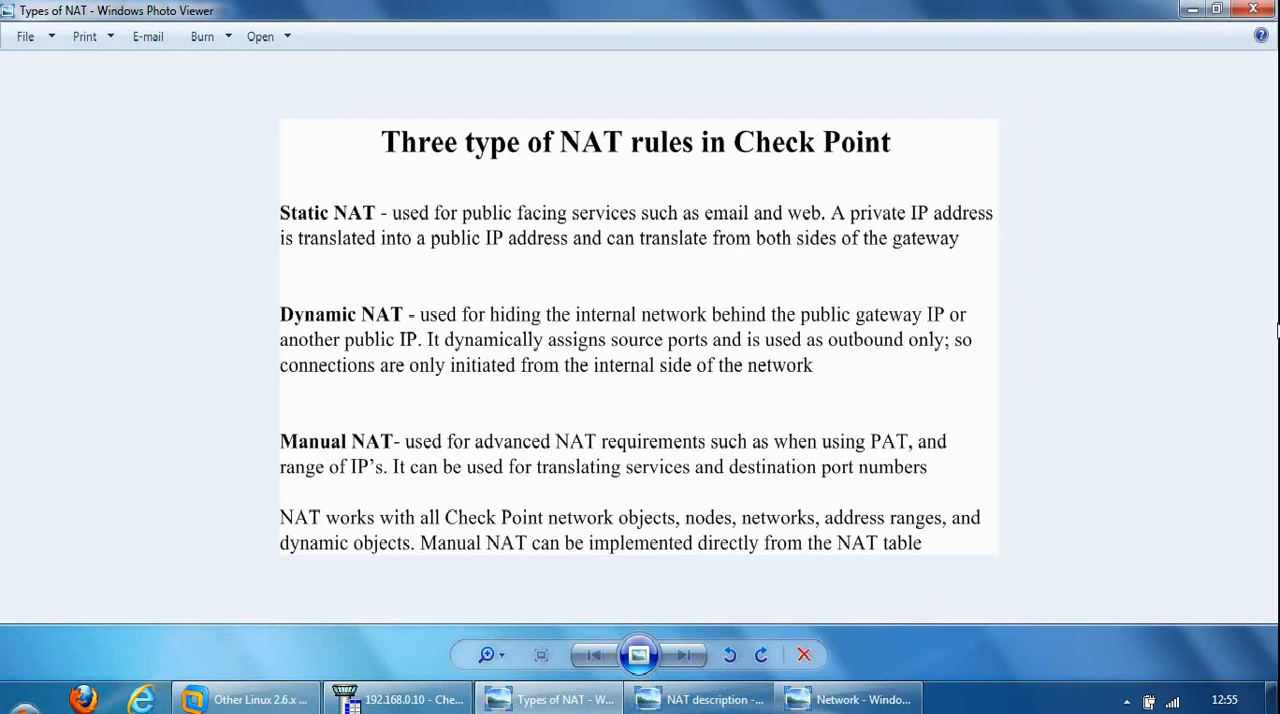
mouse_move(612, 336)
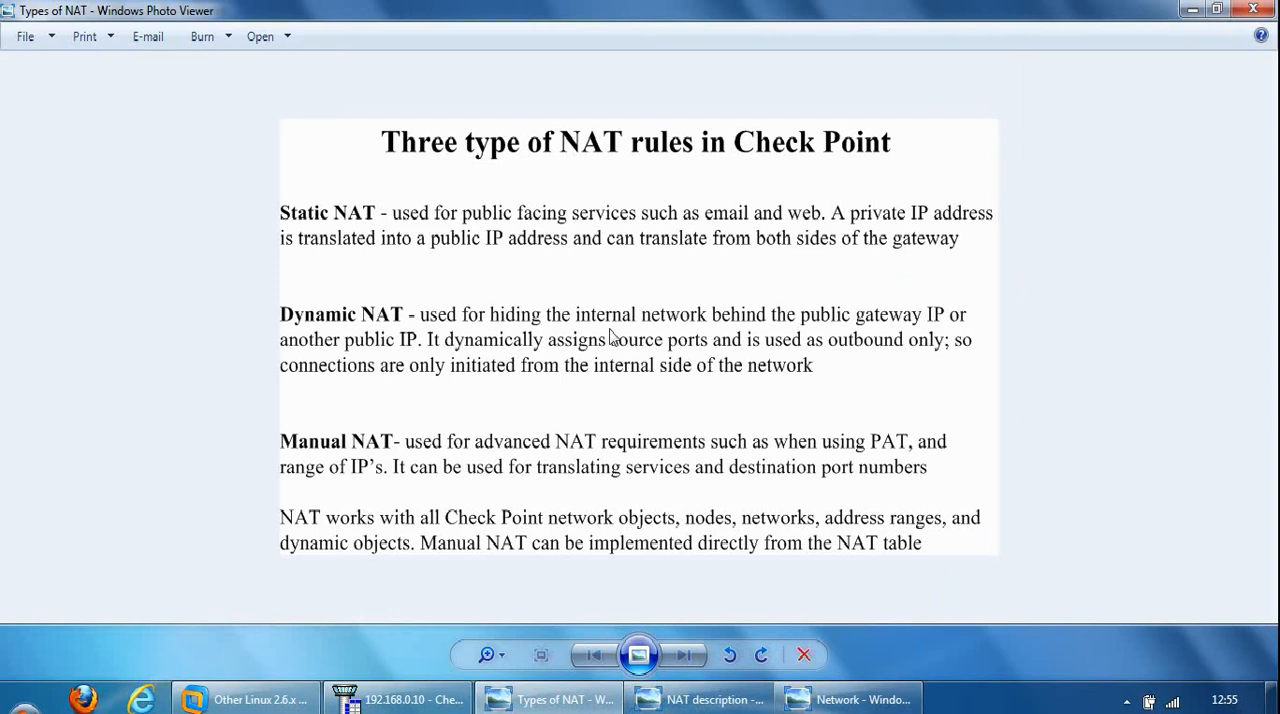
mouse_move(4, 402)
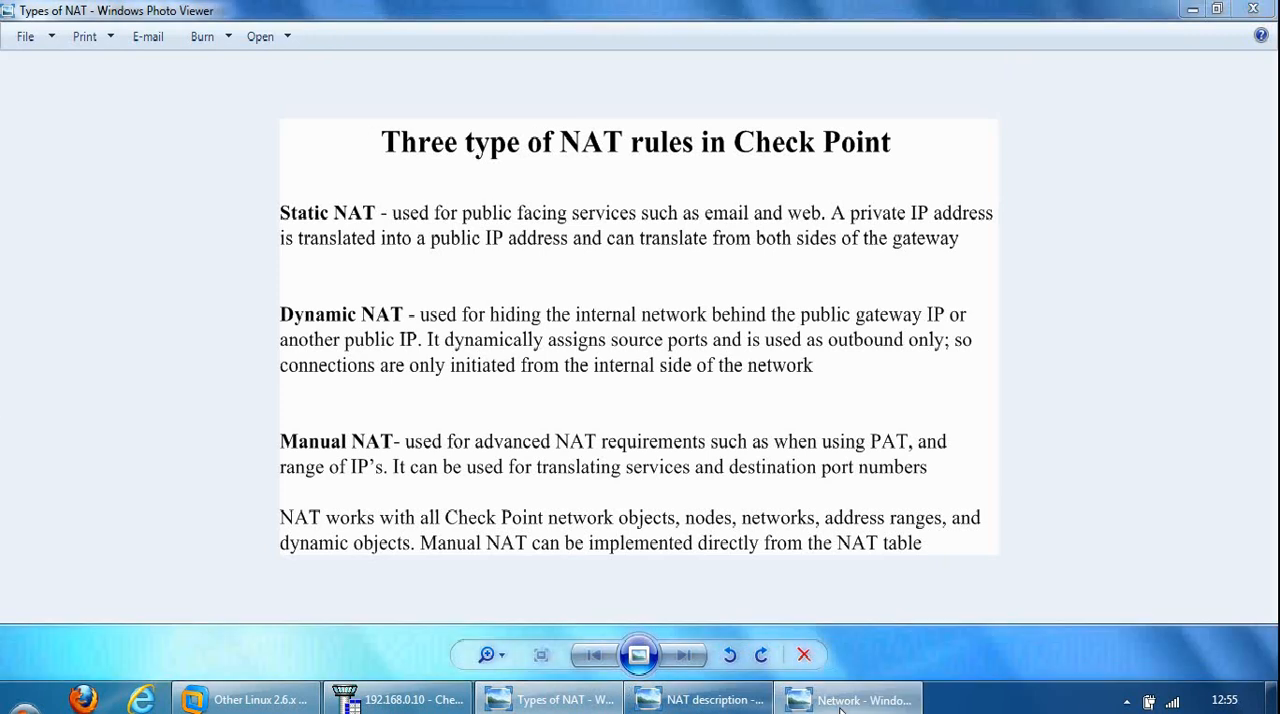
Bring the network diagram with firewall, DMZ and internal IP ranges back on screen.
click(862, 700)
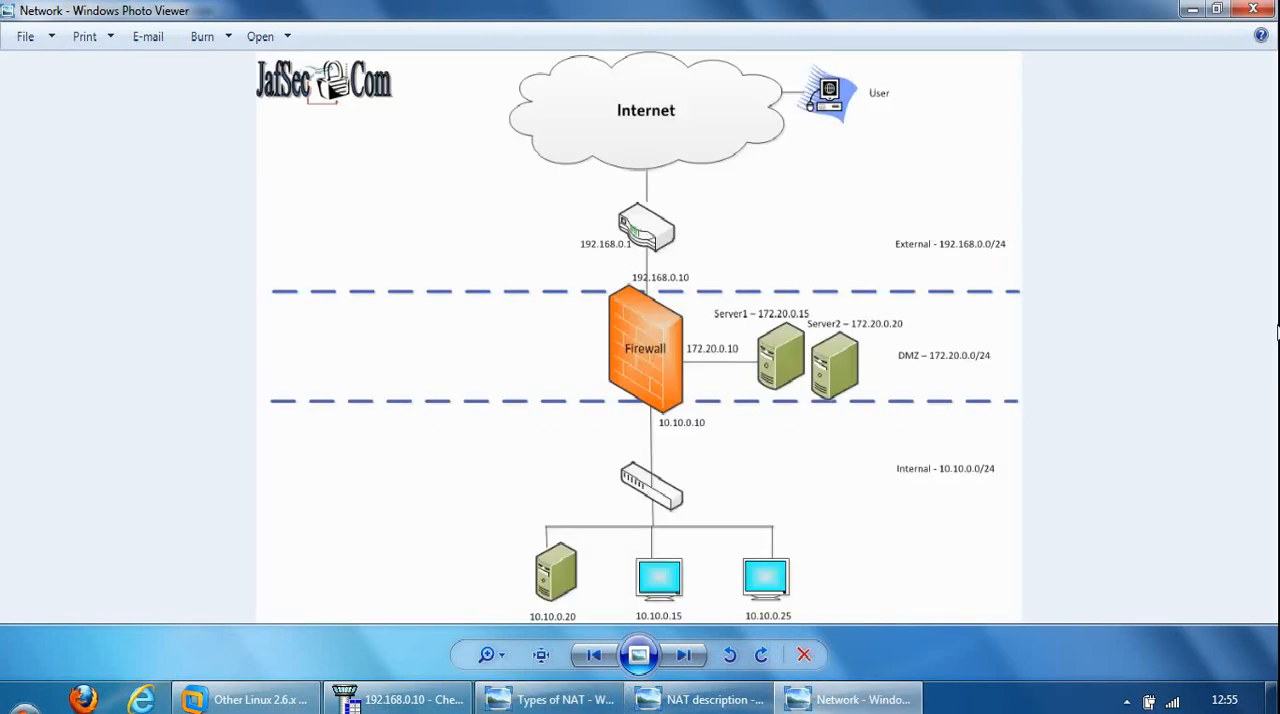
mouse_move(616, 312)
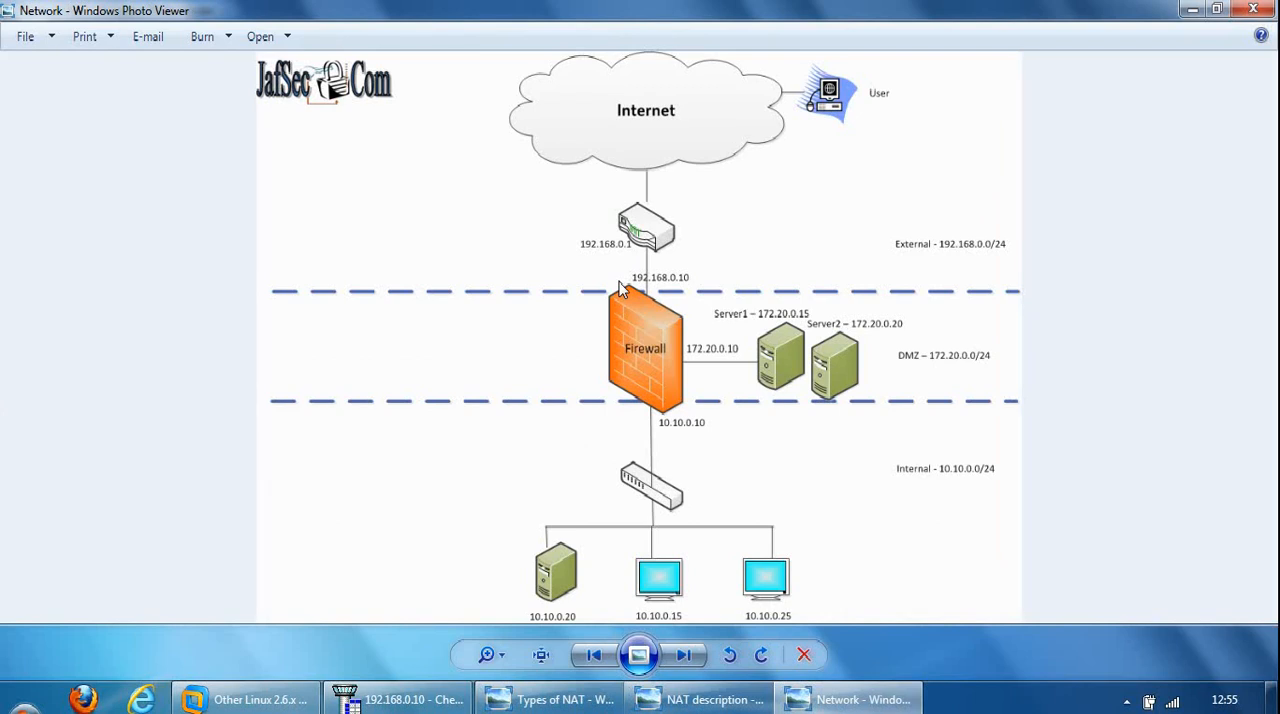
mouse_move(676, 292)
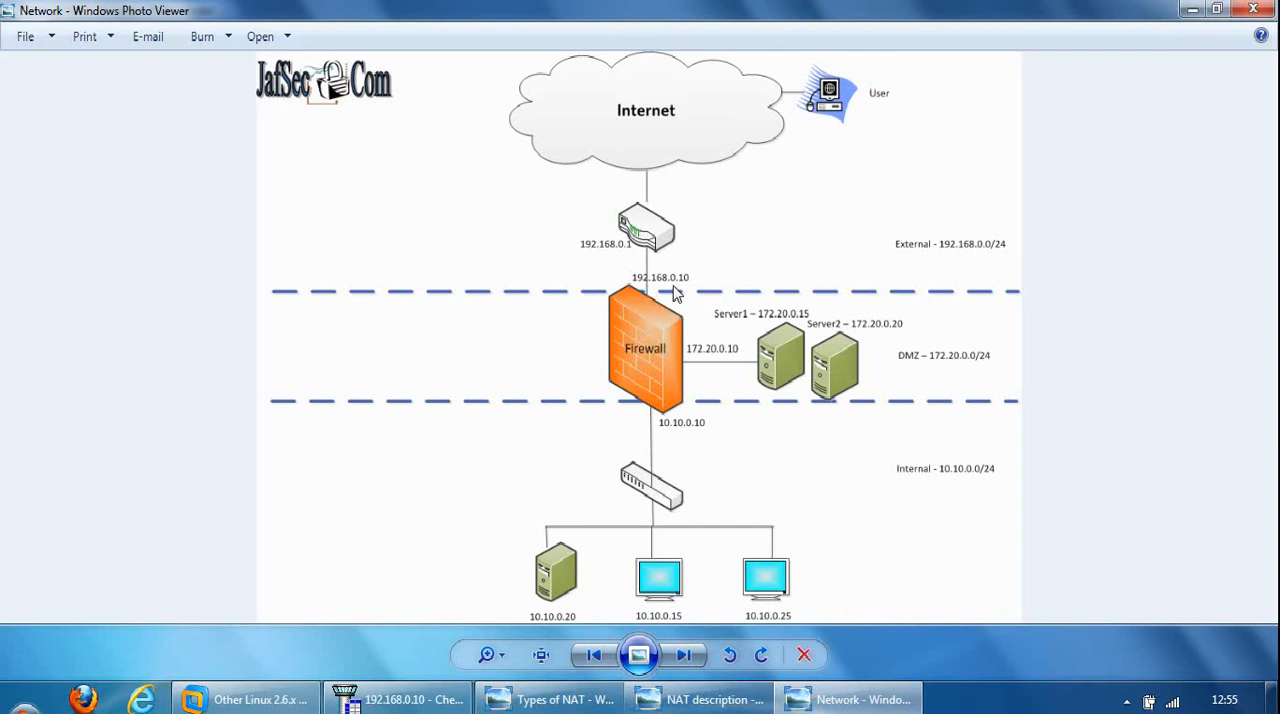
mouse_move(770, 348)
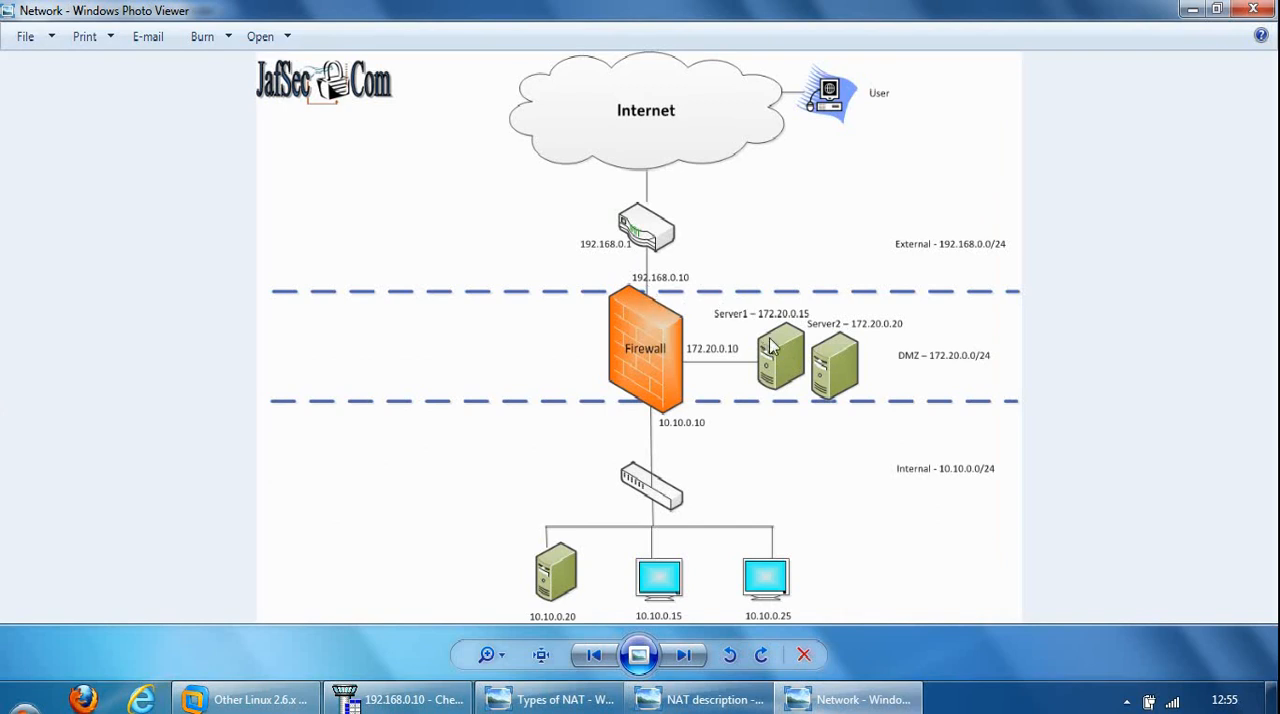
mouse_move(788, 356)
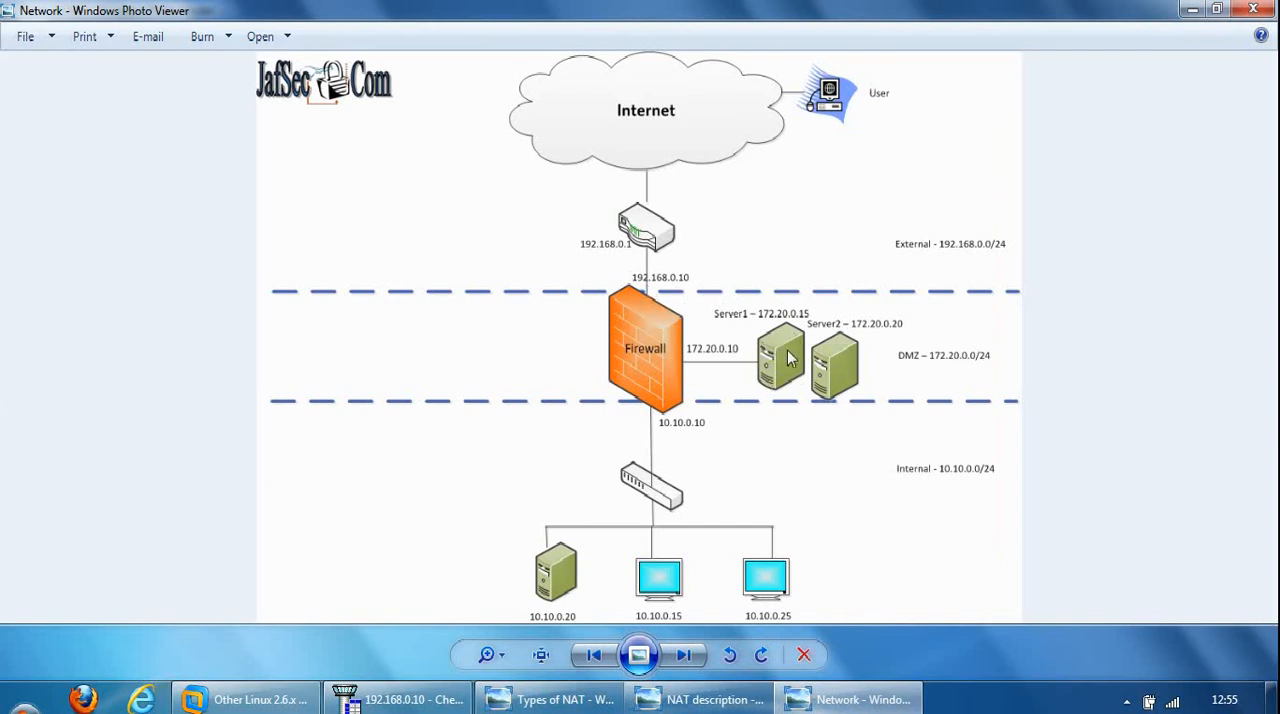
mouse_move(830, 364)
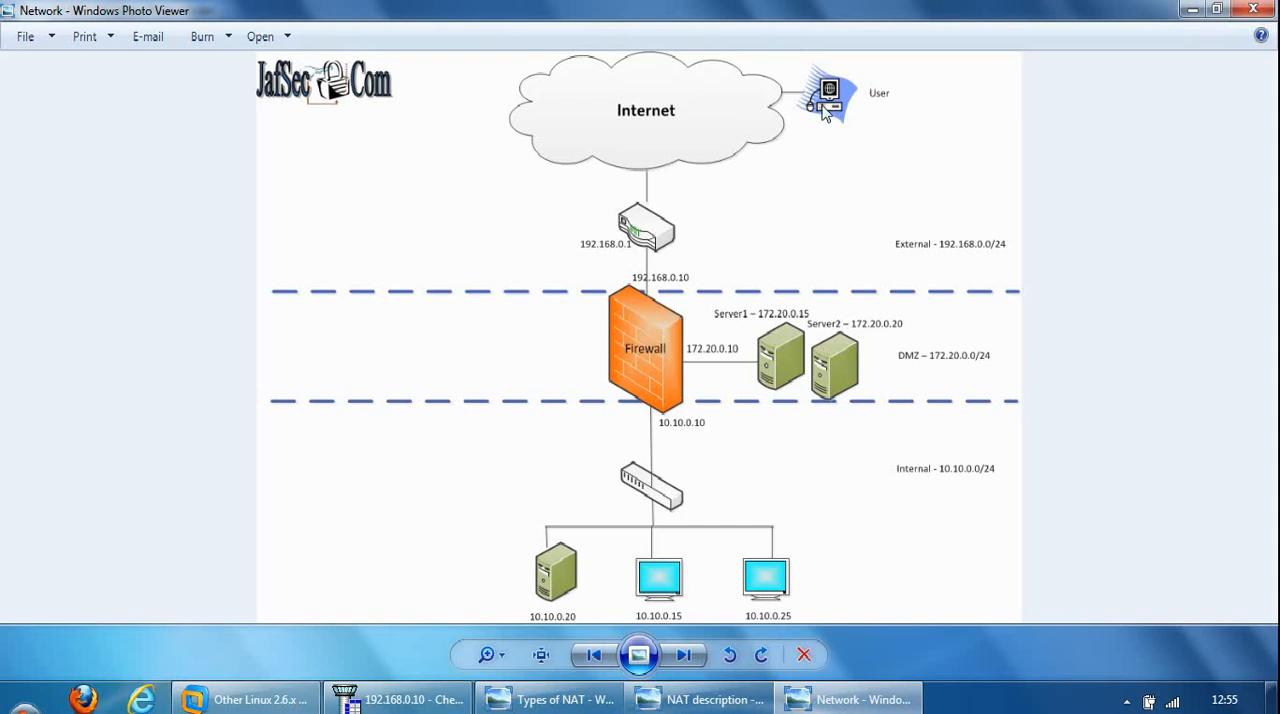
mouse_move(686, 280)
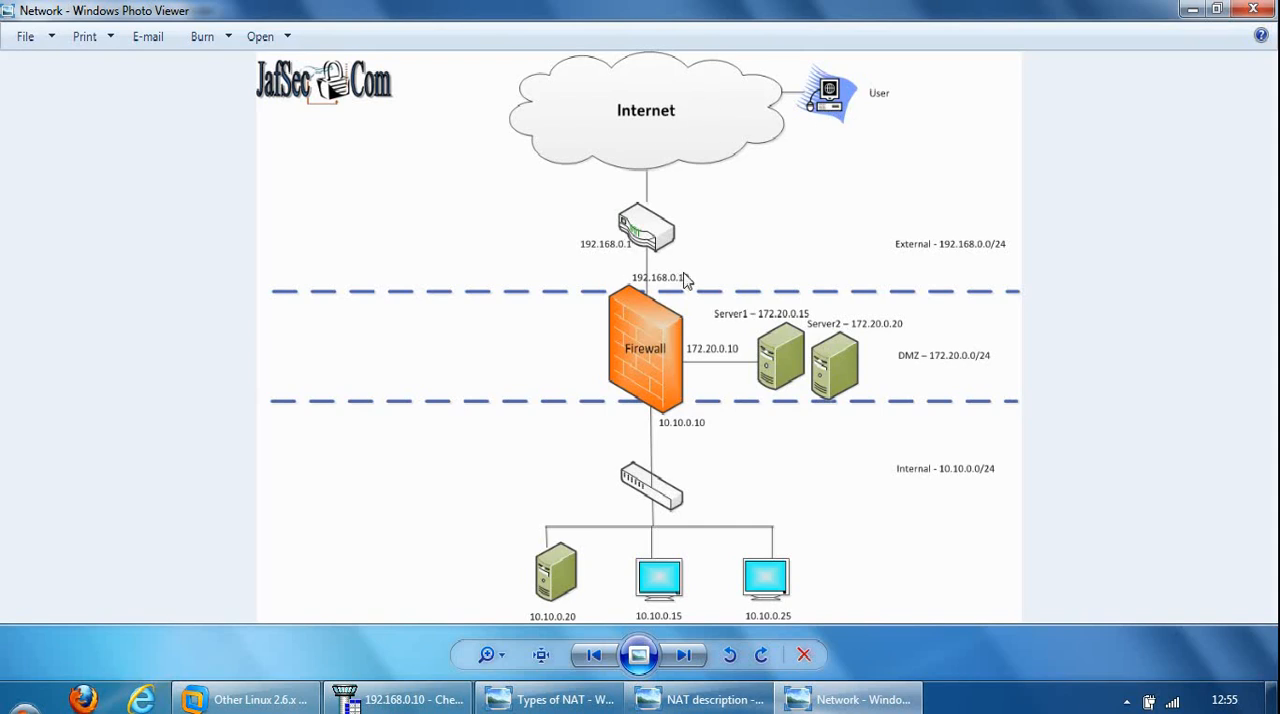
mouse_move(680, 296)
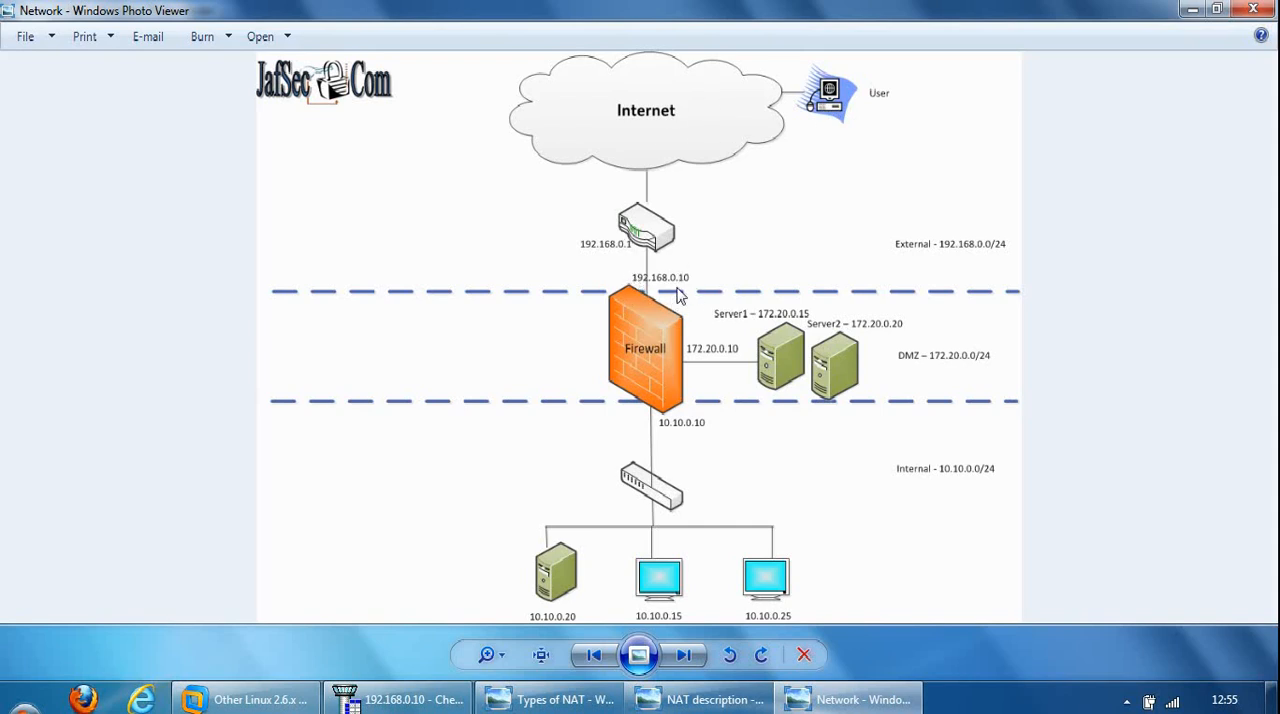
mouse_move(648, 310)
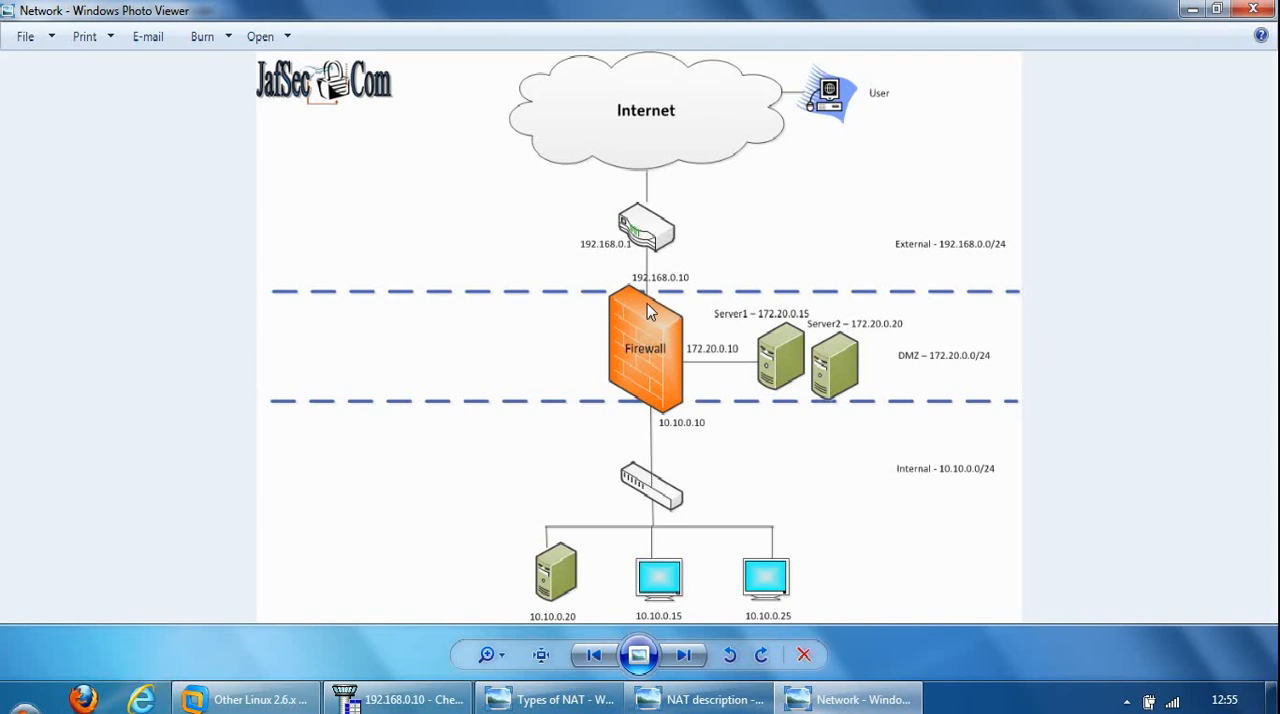
mouse_move(792, 352)
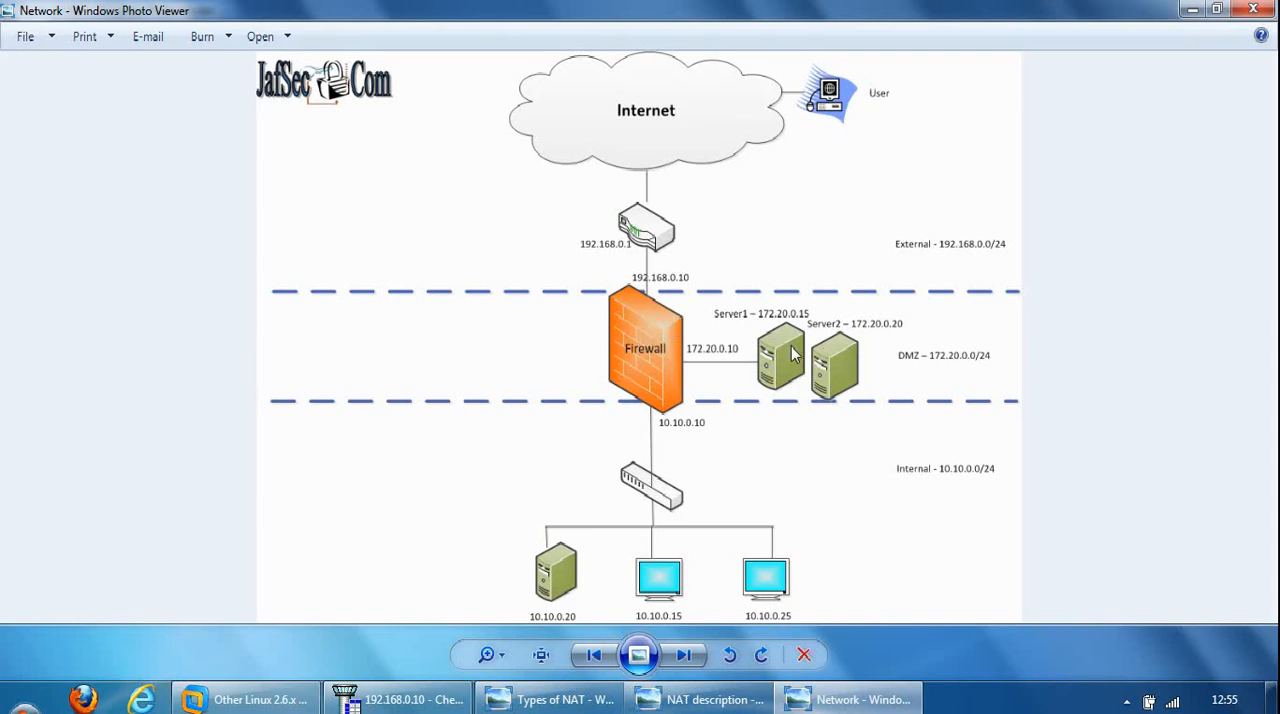
mouse_move(812, 348)
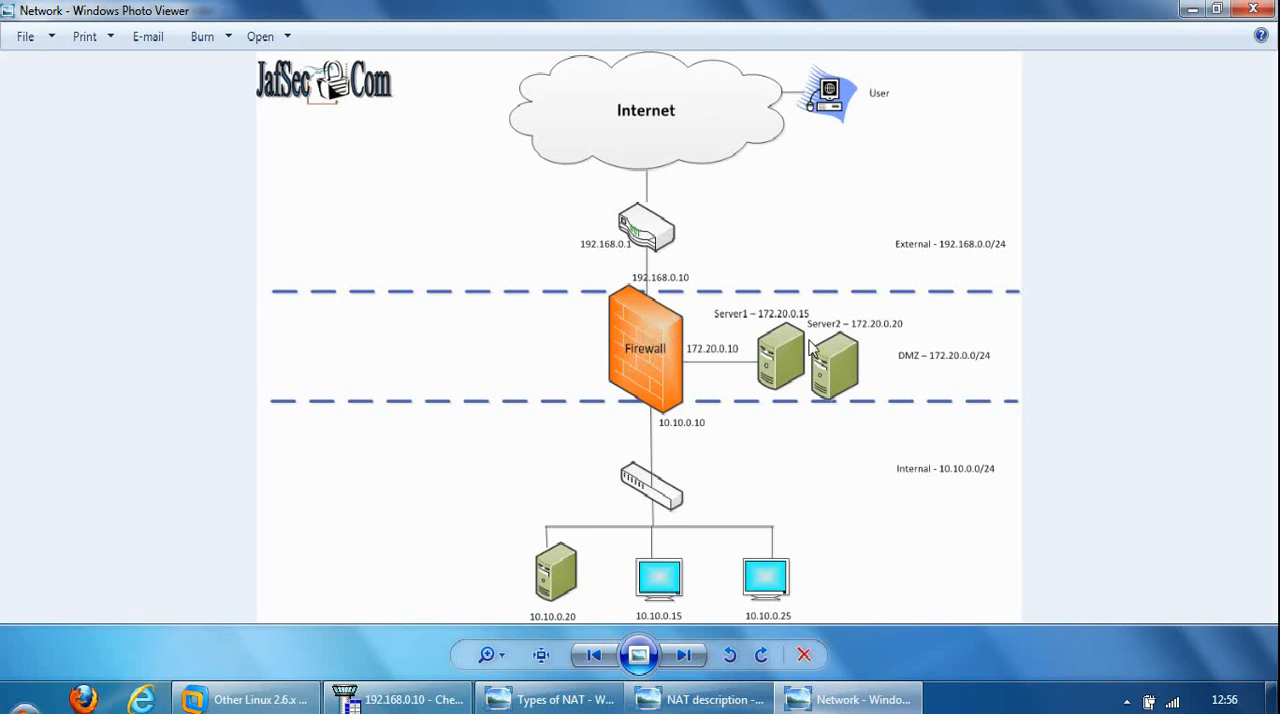
mouse_move(640, 308)
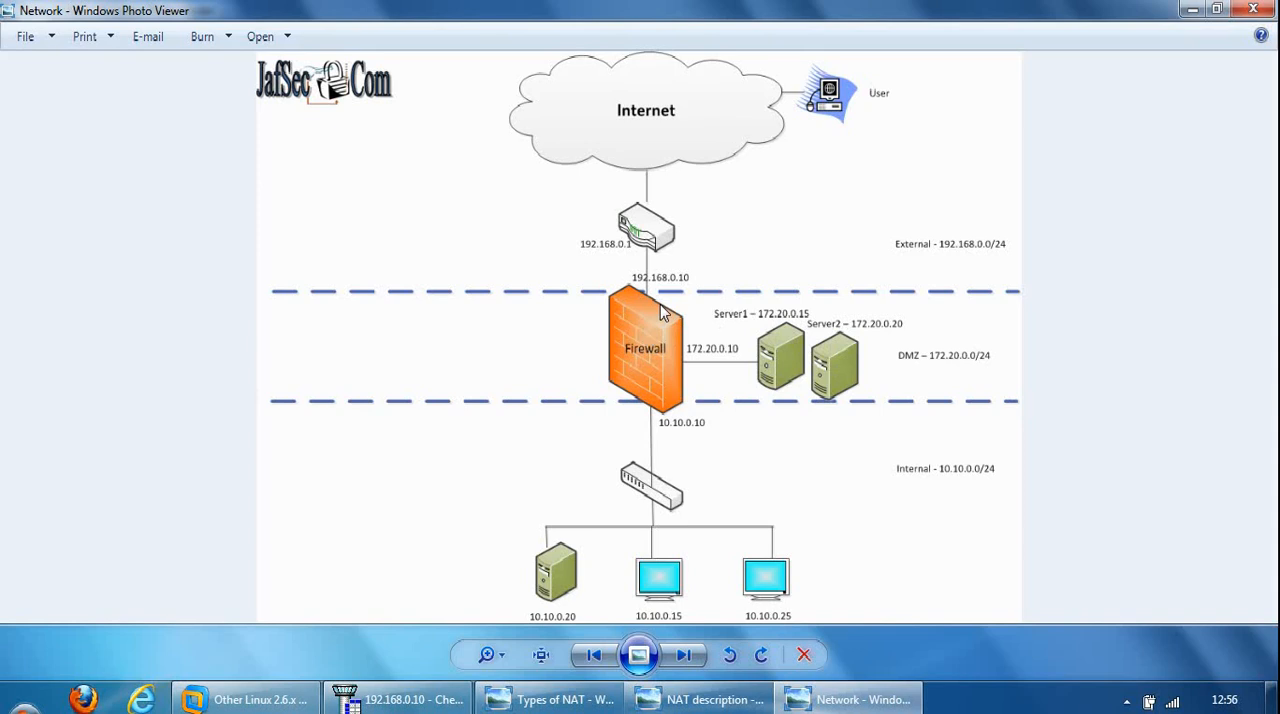
mouse_move(878, 164)
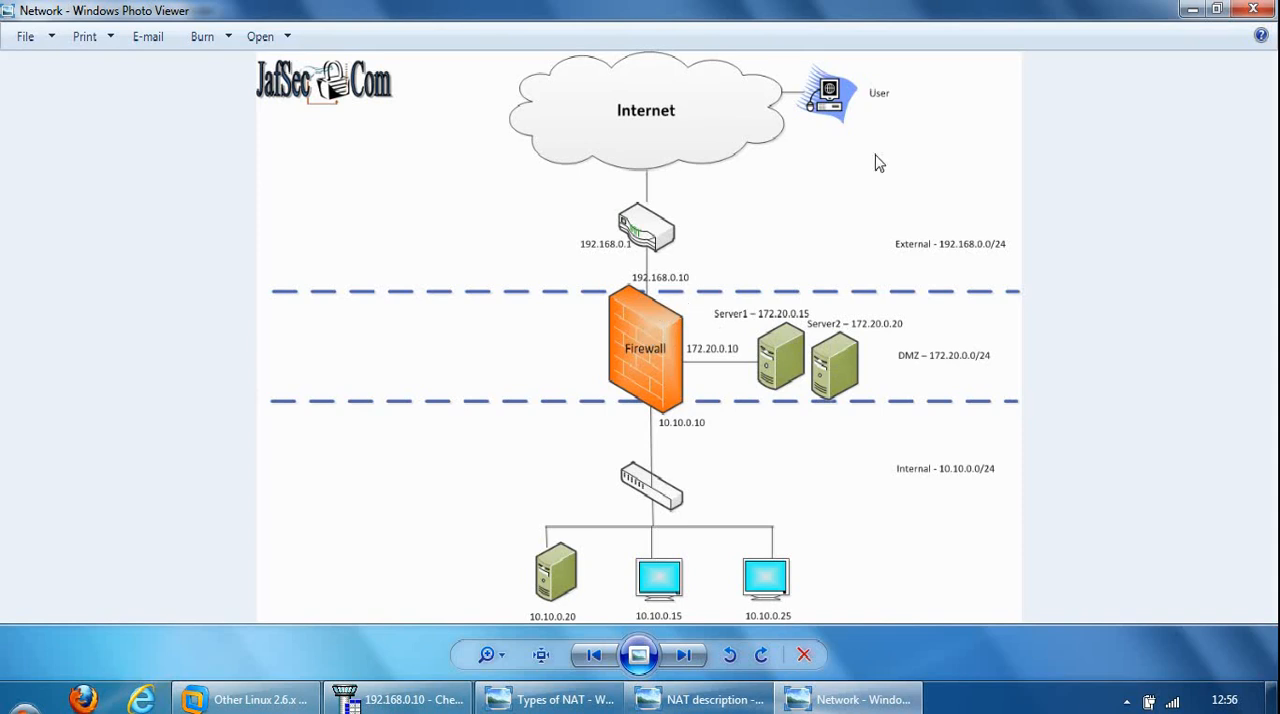
mouse_move(852, 130)
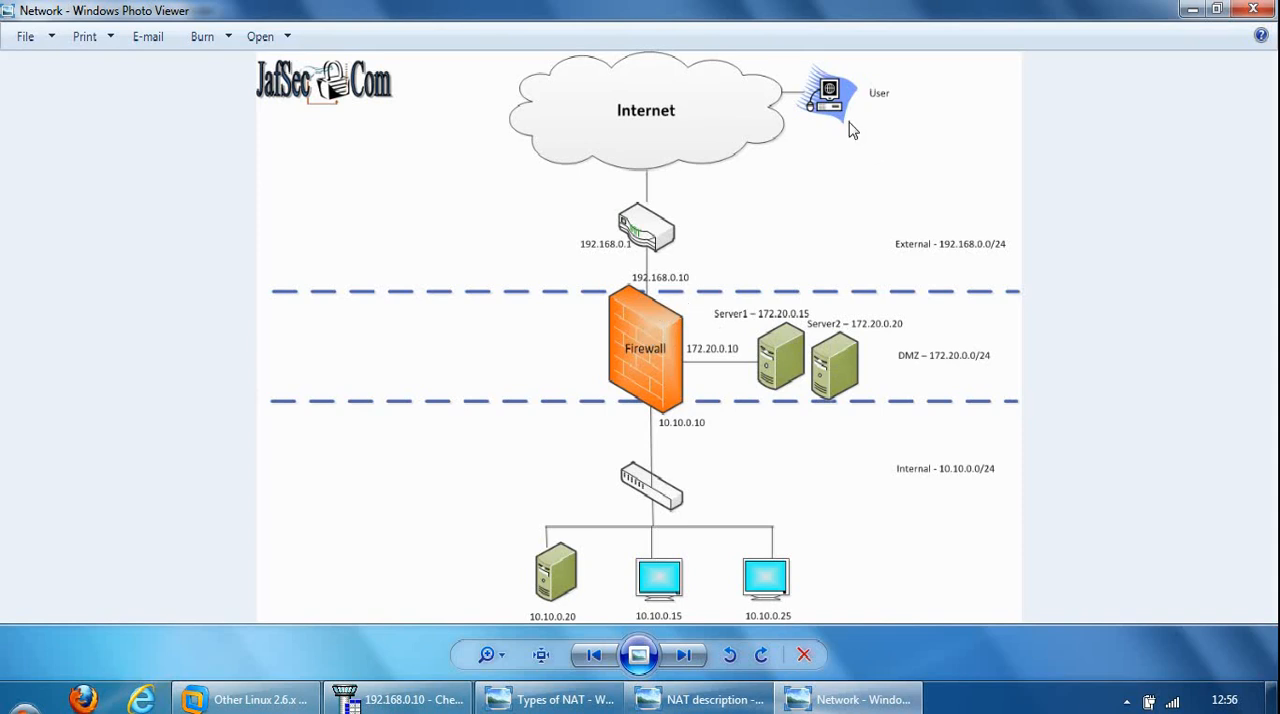
mouse_move(640, 290)
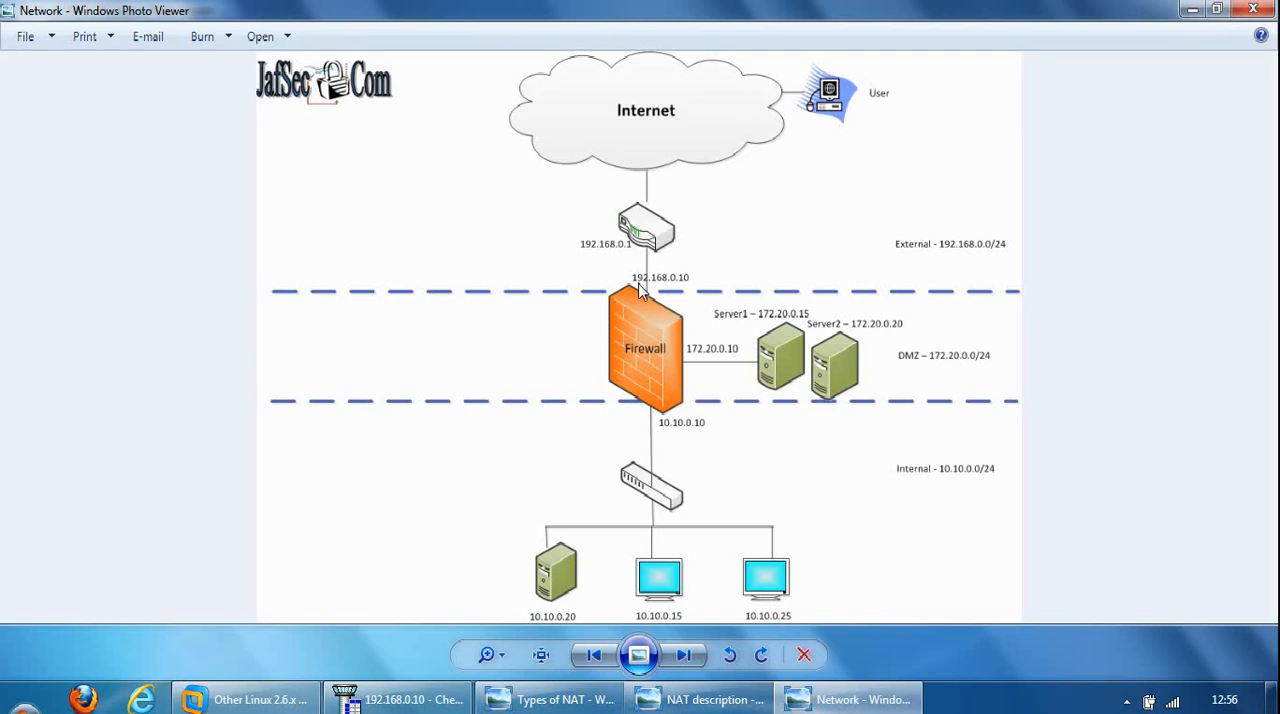
mouse_move(628, 344)
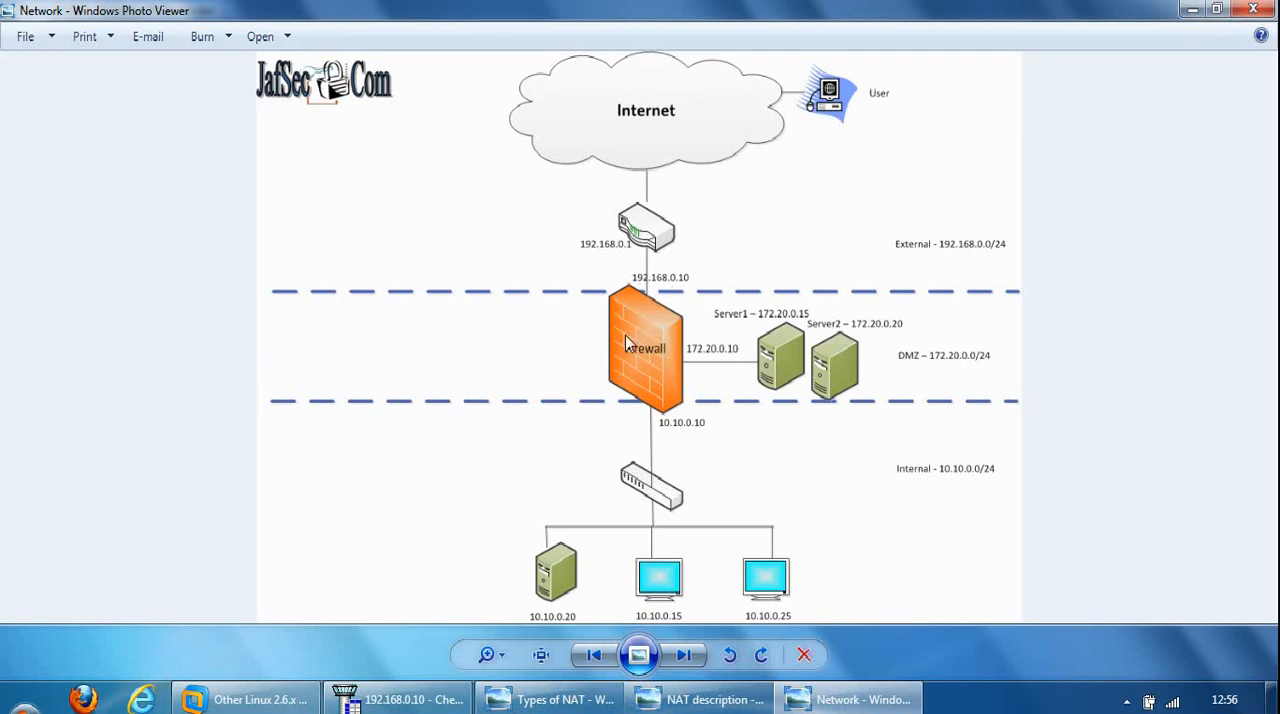
mouse_move(668, 368)
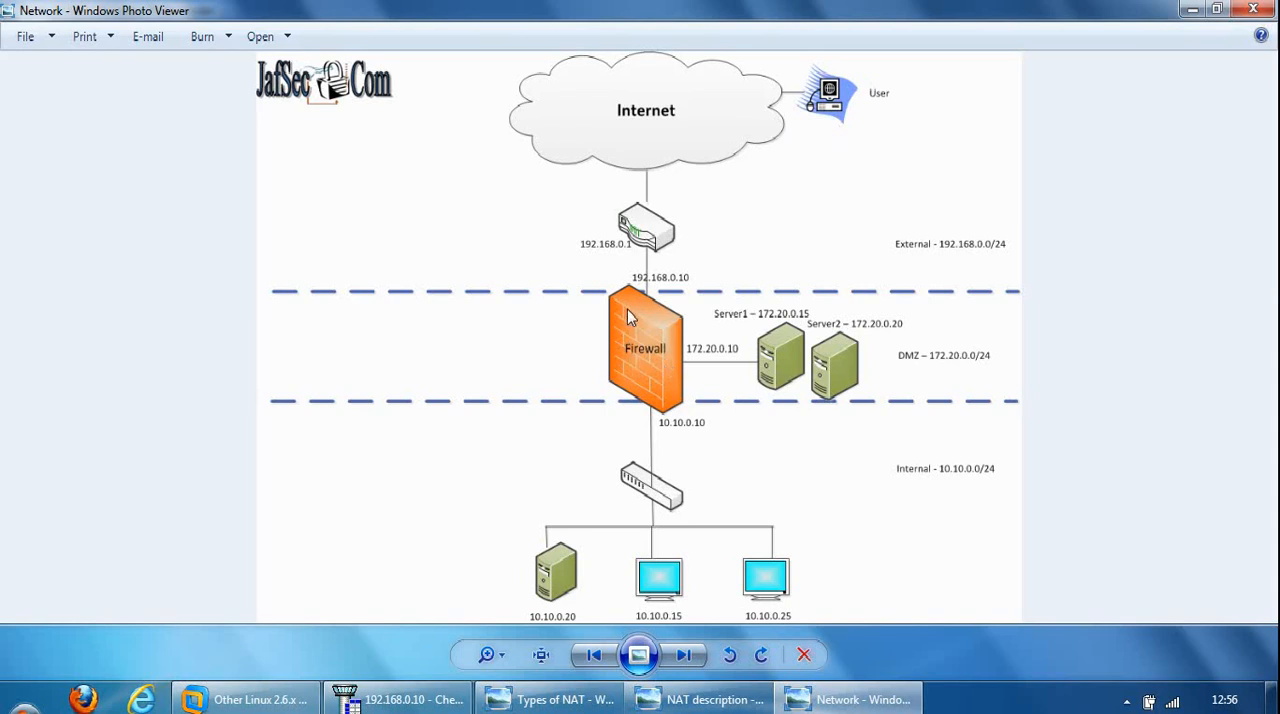
mouse_move(780, 330)
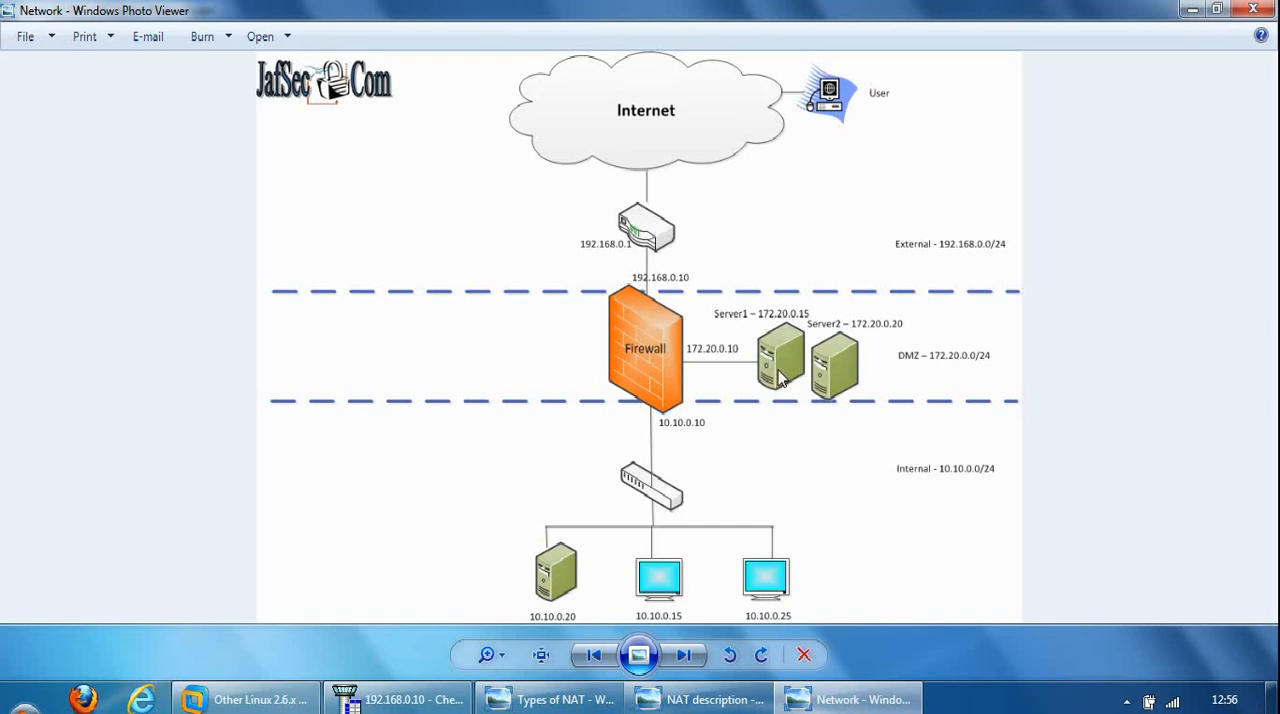
mouse_move(646, 290)
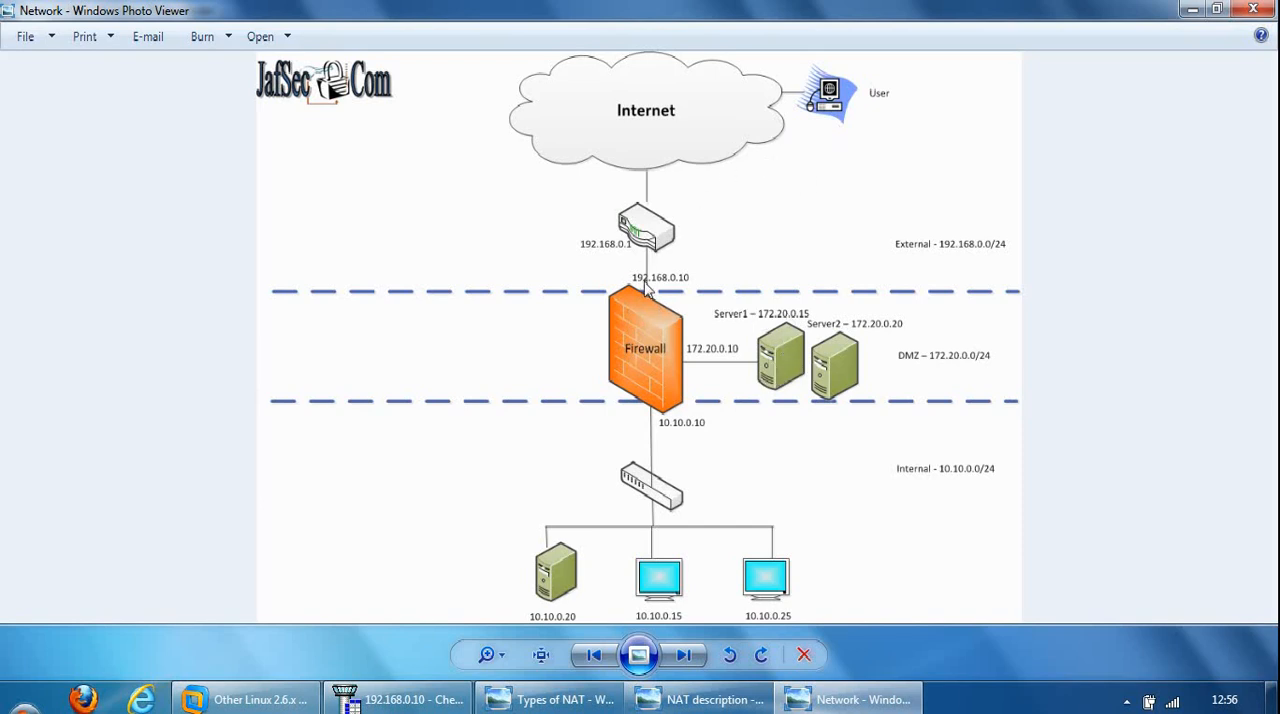
mouse_move(622, 348)
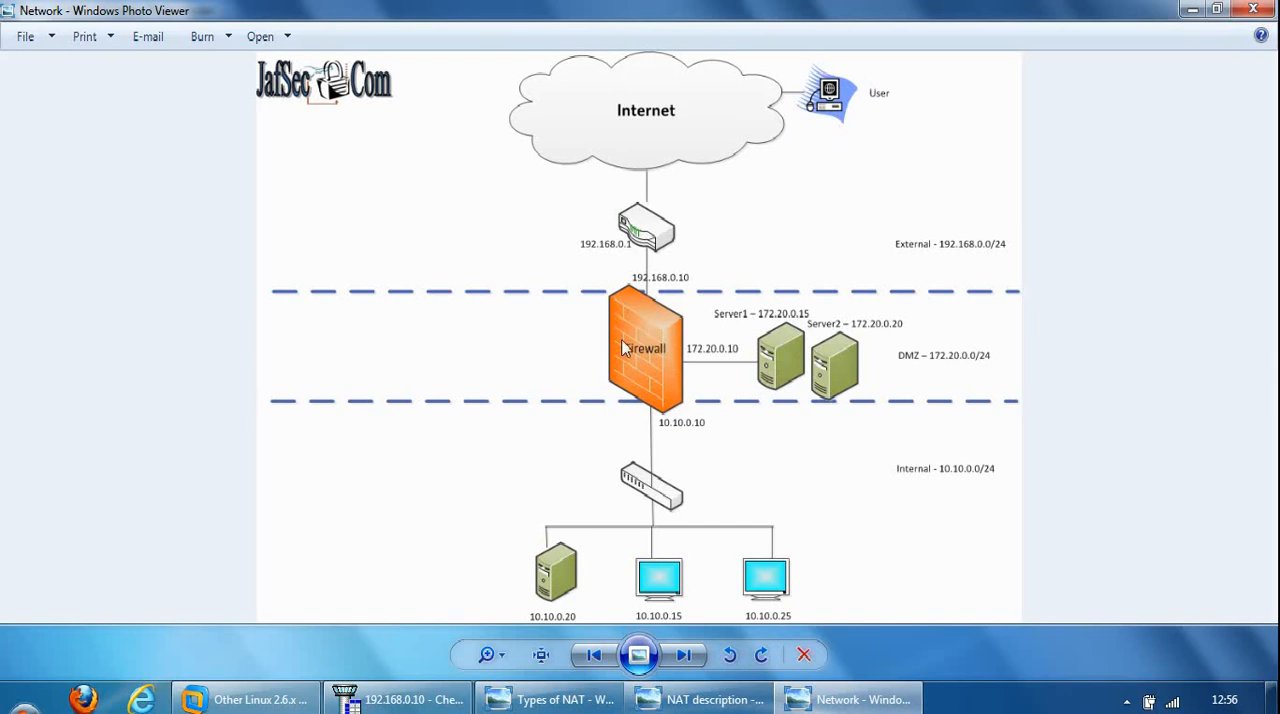
mouse_move(644, 328)
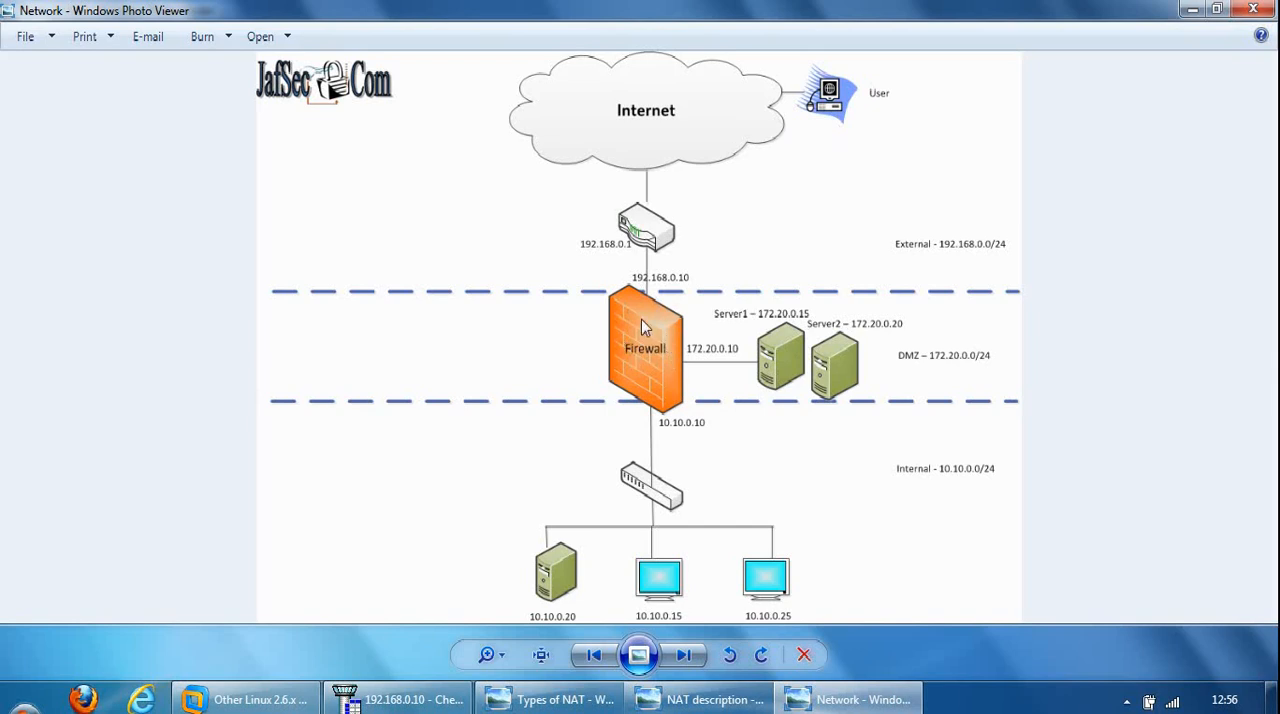
mouse_move(648, 362)
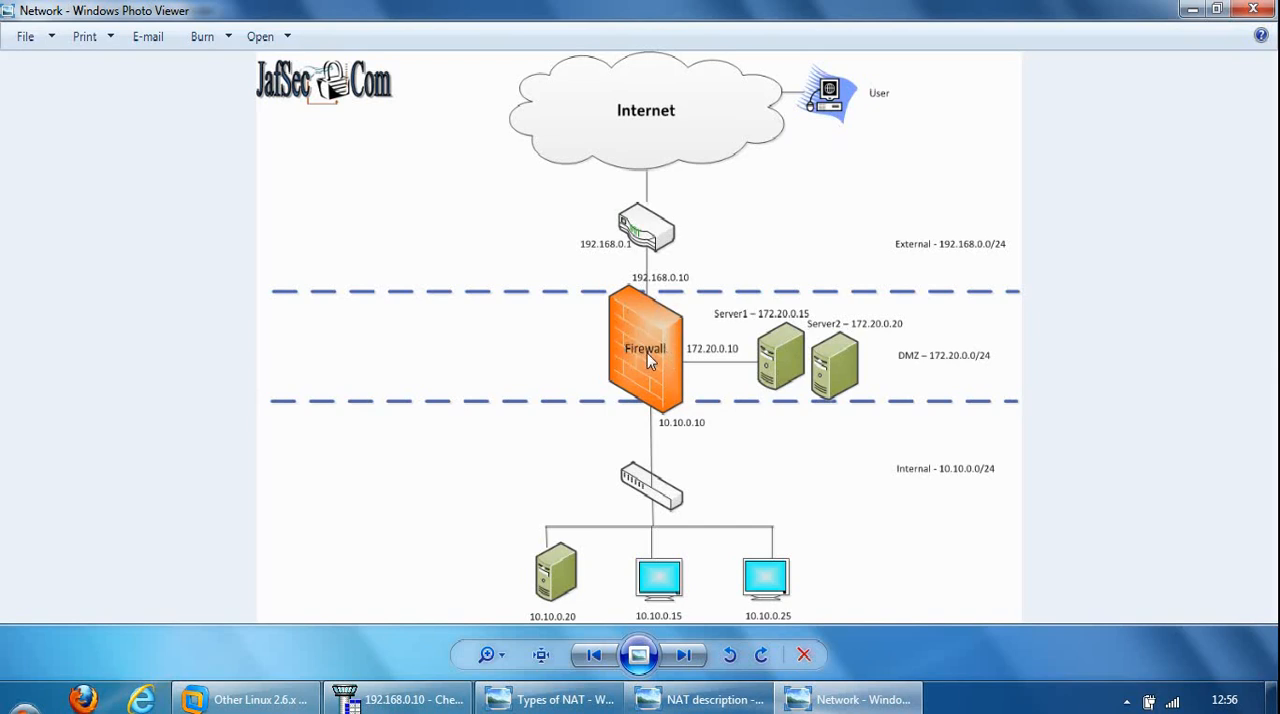
mouse_move(656, 360)
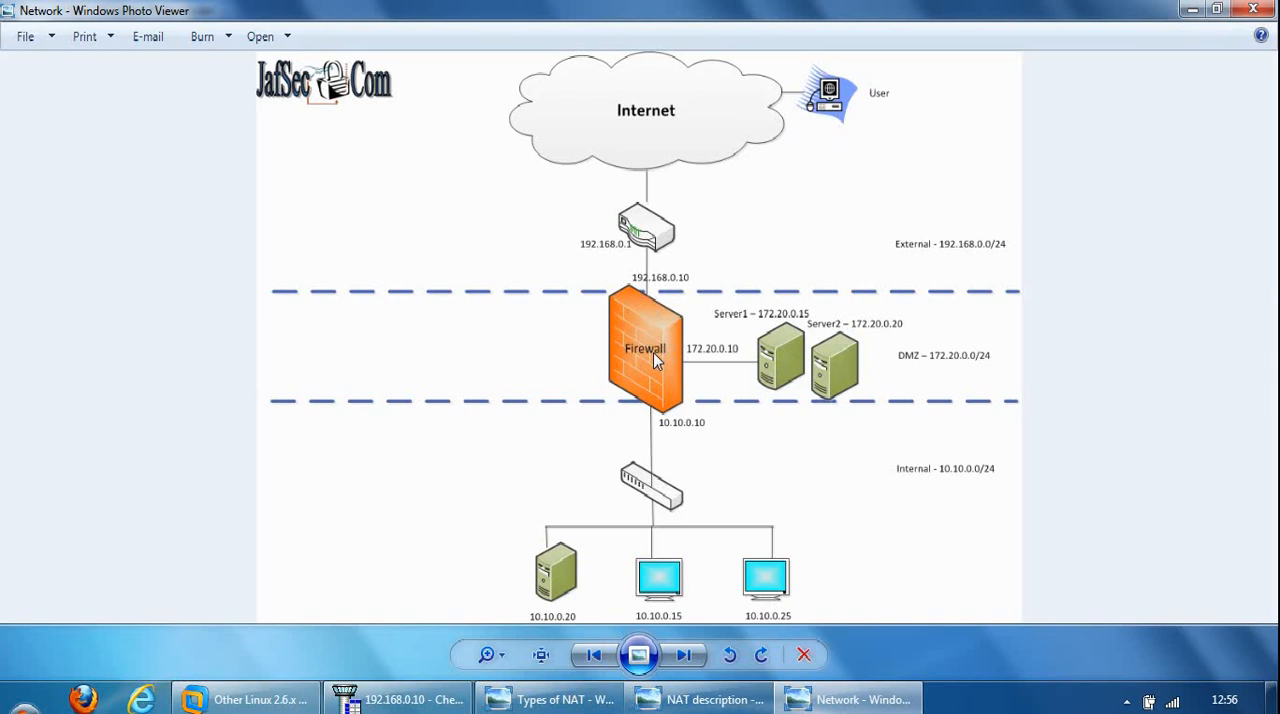